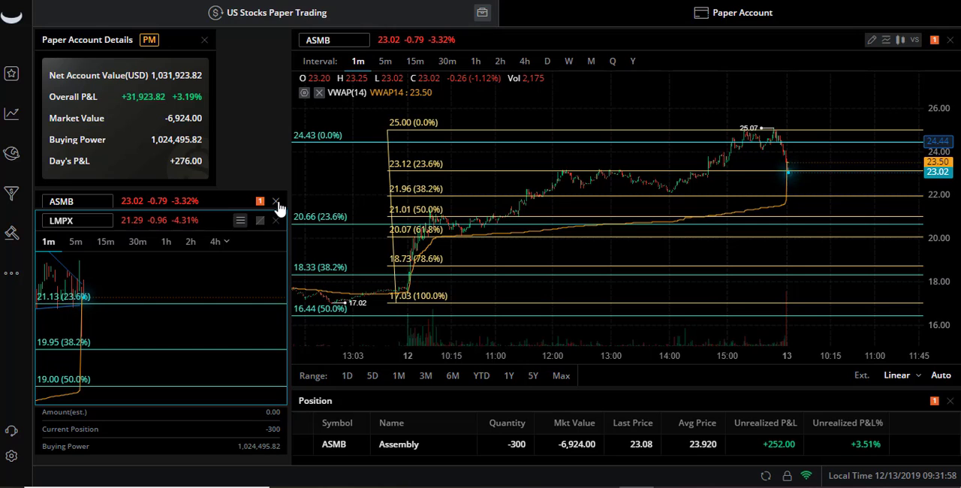
Fill the ASMB ticket as a buy limit order for 300 shares at 22.82.
{"action": "left_click", "coordinate": [276, 200]}
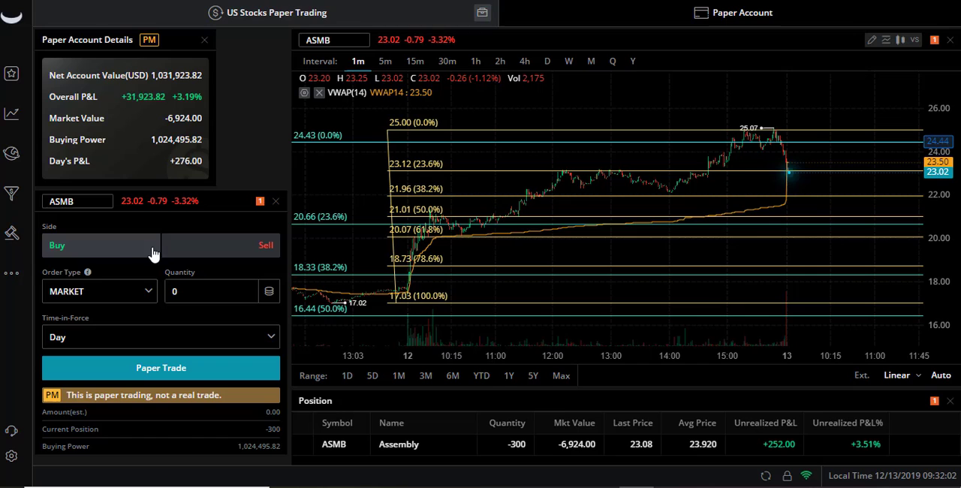
{"action": "left_click", "coordinate": [98, 292]}
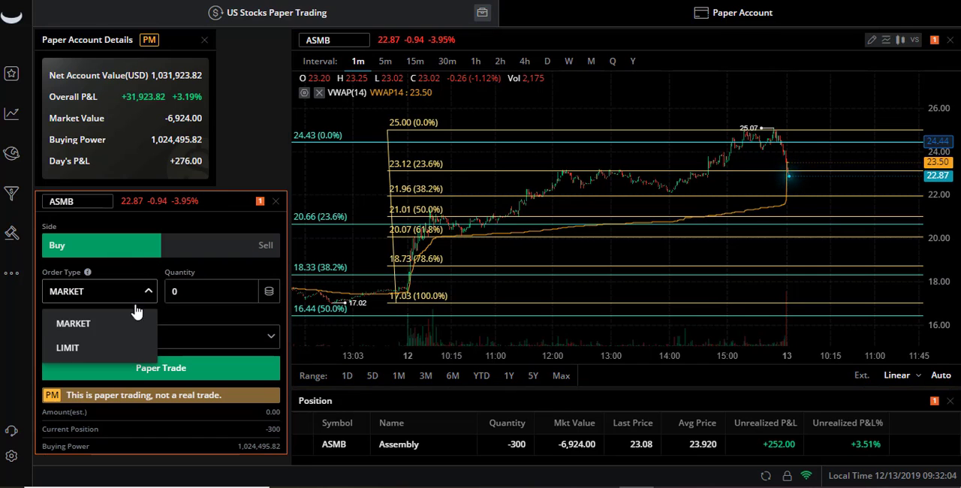
{"action": "left_click", "coordinate": [66, 348]}
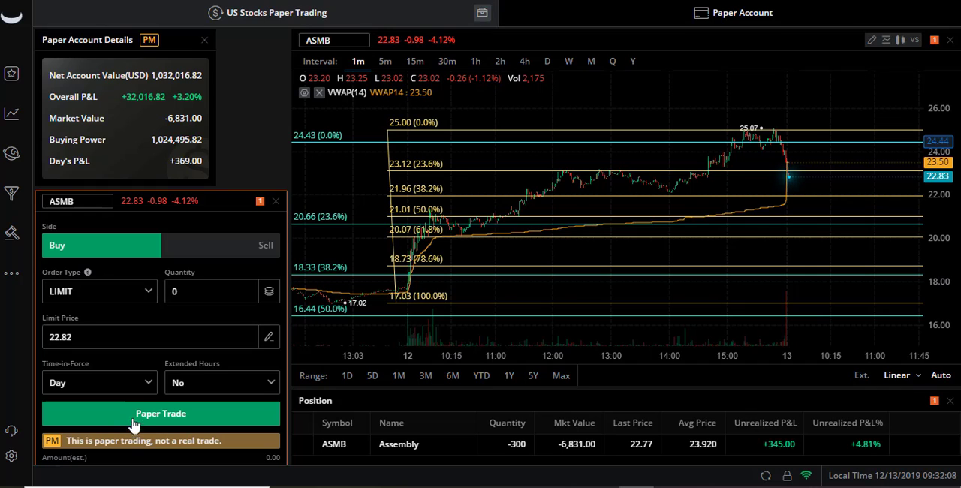
{"action": "left_click", "coordinate": [214, 291]}
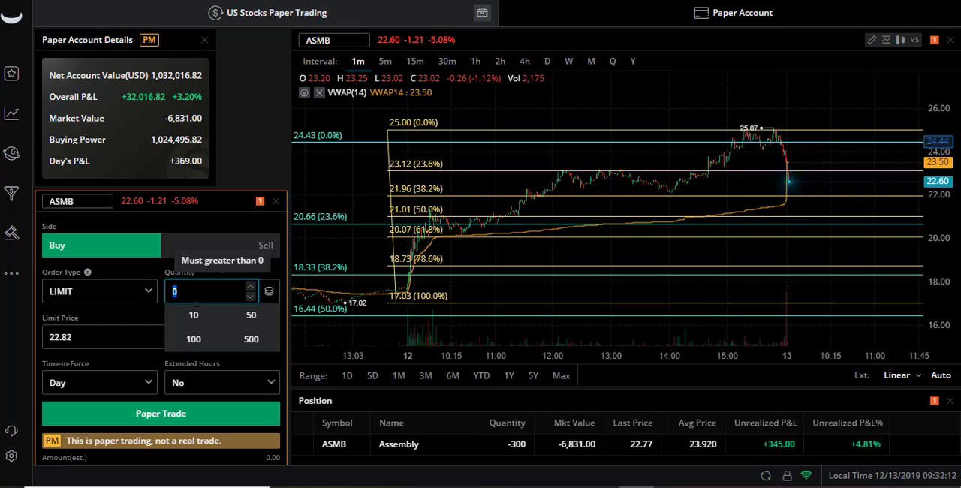
{"action": "type", "text": "300"}
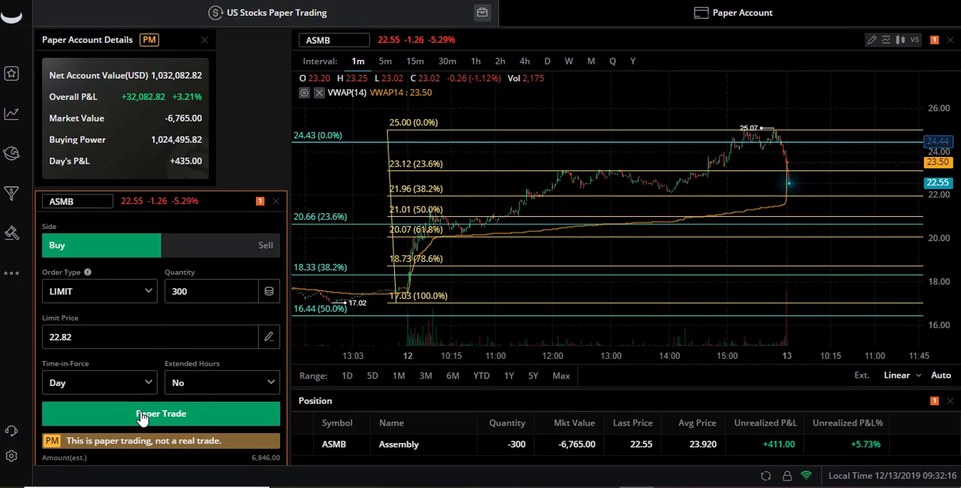
{"action": "mouse_move", "coordinate": [628, 258]}
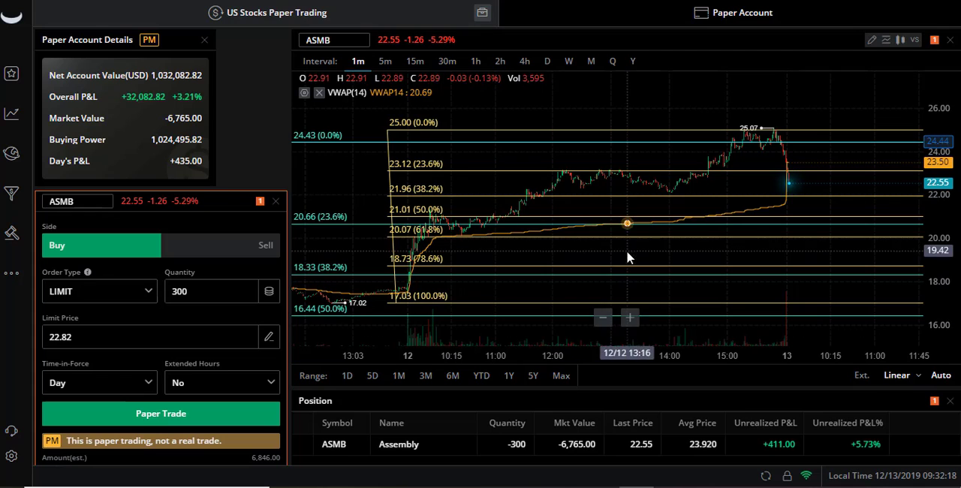
{"action": "mouse_move", "coordinate": [823, 198]}
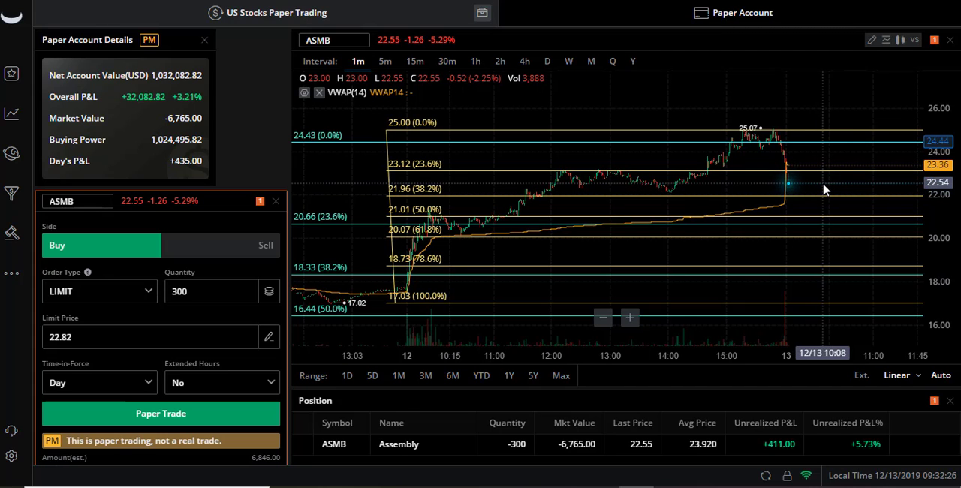
{"action": "mouse_move", "coordinate": [710, 194]}
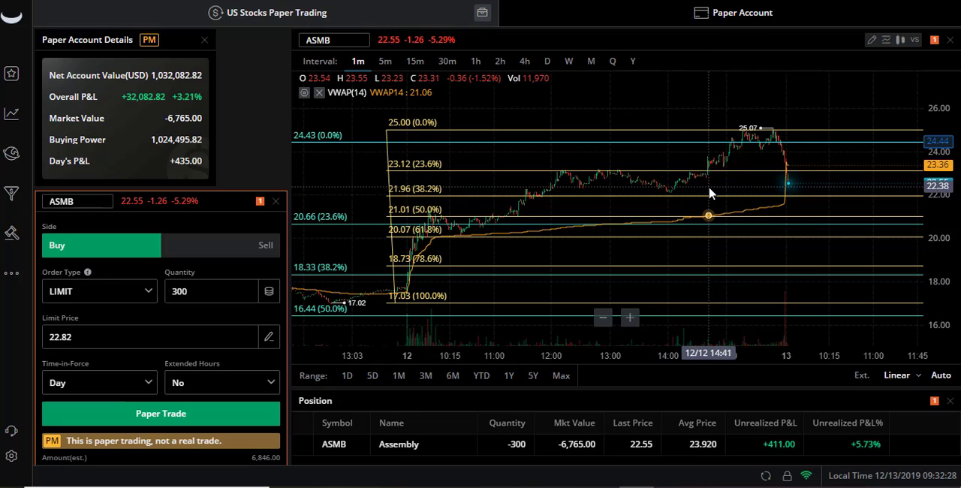
Pick the Trend Line tool from the chart drawing tools menu.
{"action": "left_click", "coordinate": [872, 39]}
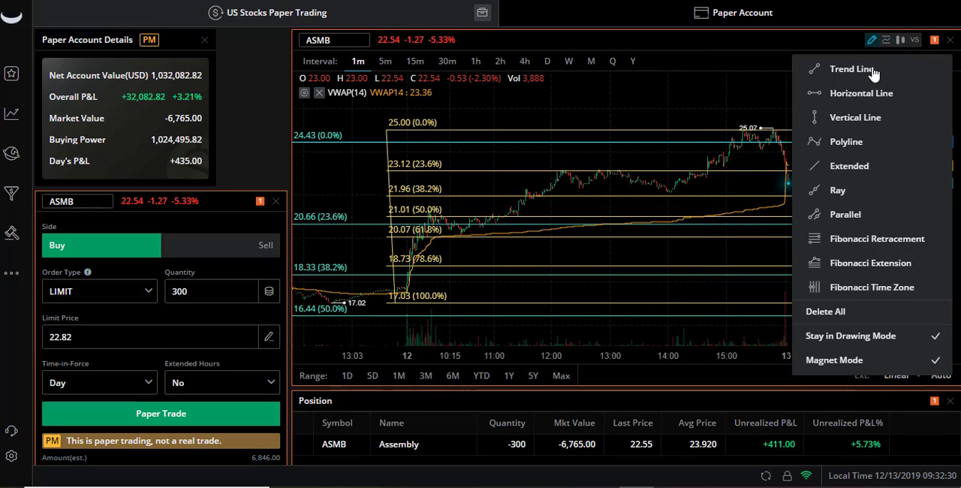
{"action": "left_click", "coordinate": [852, 69]}
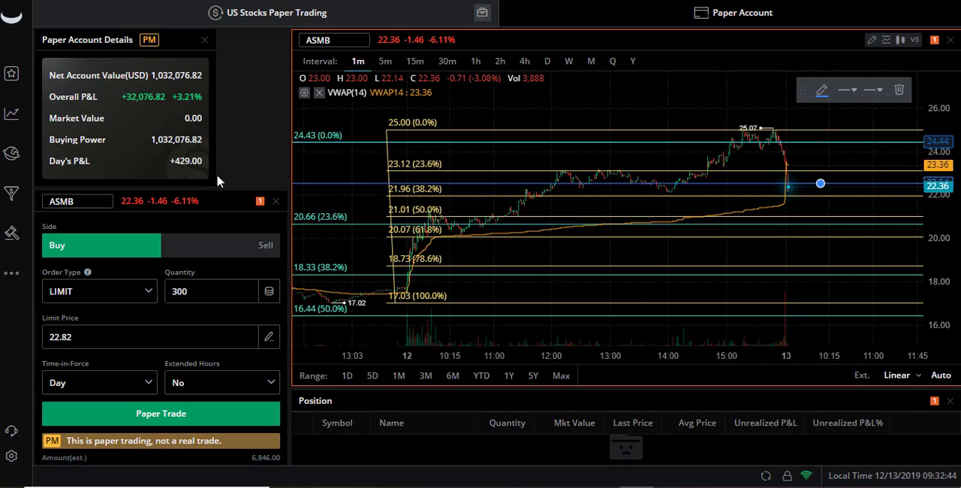
{"action": "mouse_move", "coordinate": [739, 166]}
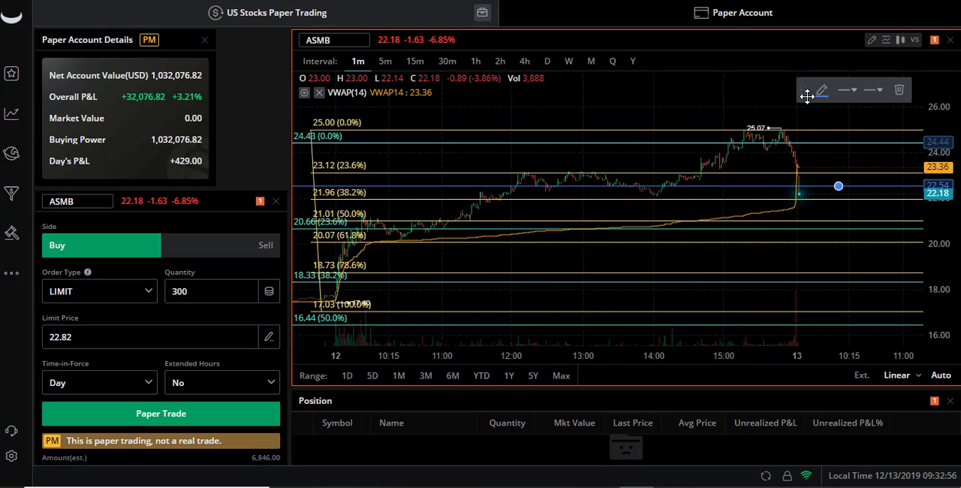
Draw a horizontal line at the 25.04 high and open its style options.
{"action": "left_click", "coordinate": [847, 90]}
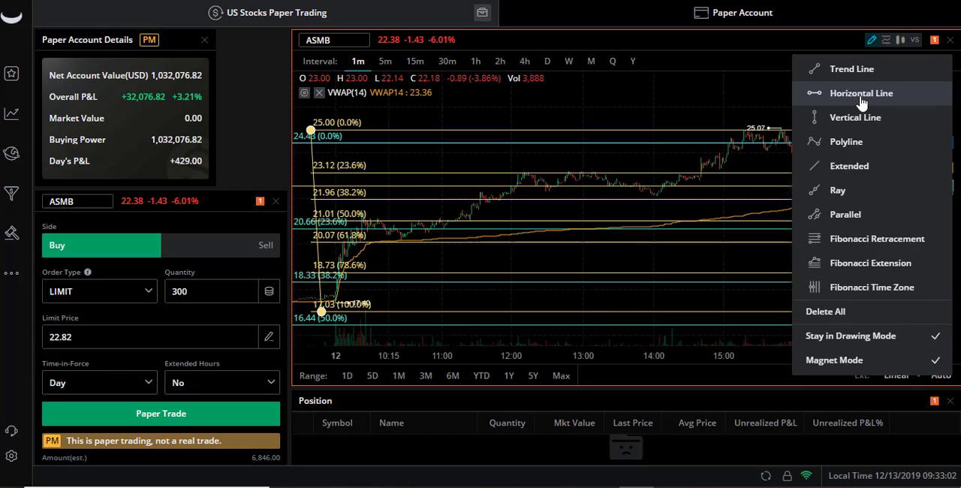
{"action": "left_click", "coordinate": [862, 93]}
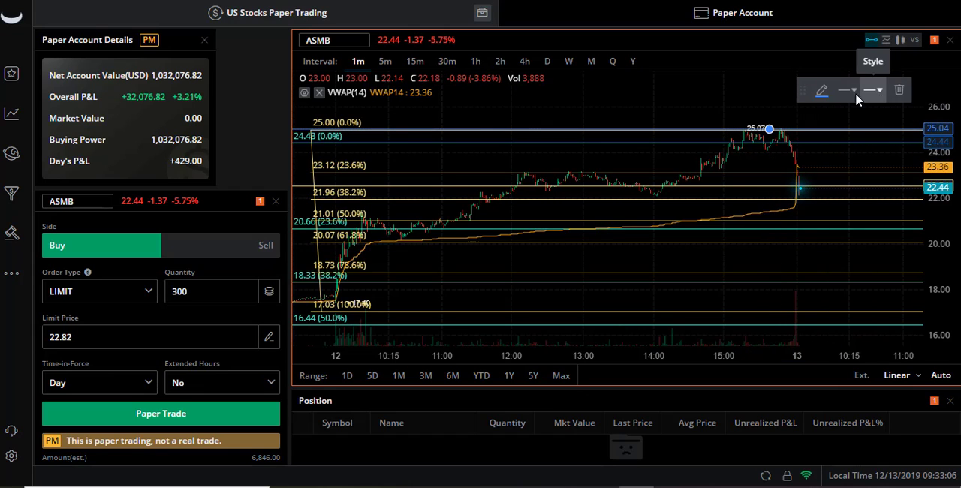
{"action": "left_click", "coordinate": [847, 91]}
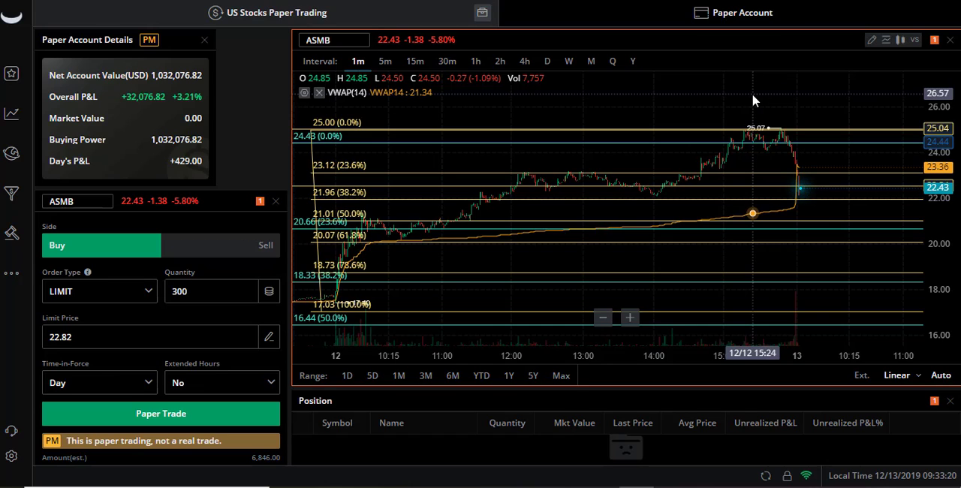
{"action": "mouse_move", "coordinate": [713, 116]}
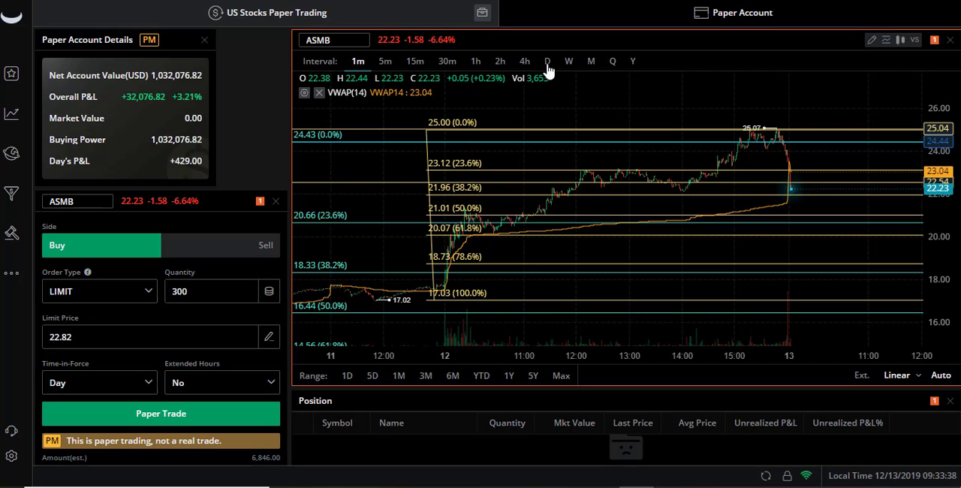
{"action": "left_click", "coordinate": [547, 61]}
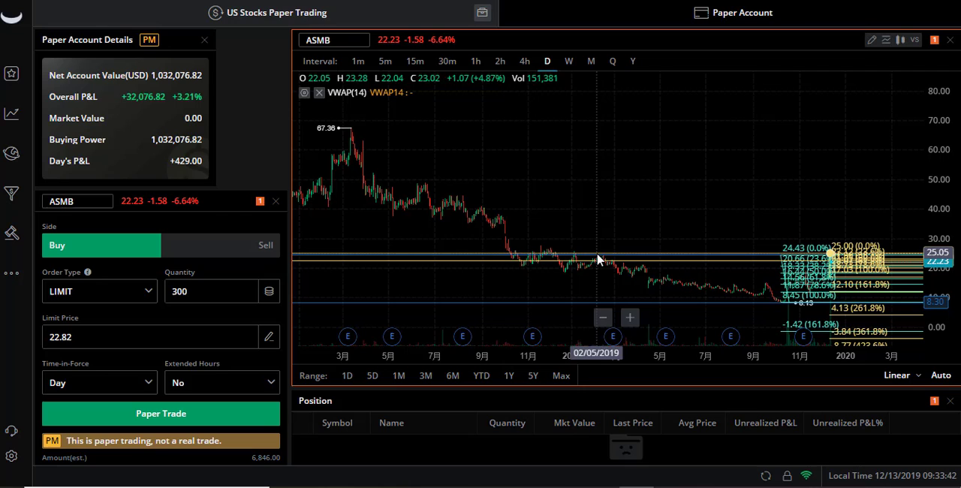
{"action": "mouse_move", "coordinate": [560, 264]}
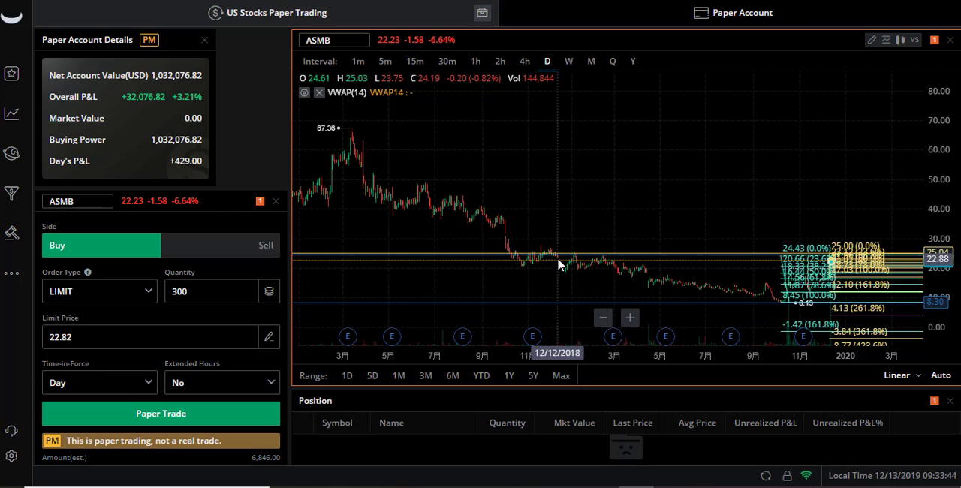
{"action": "mouse_move", "coordinate": [649, 262]}
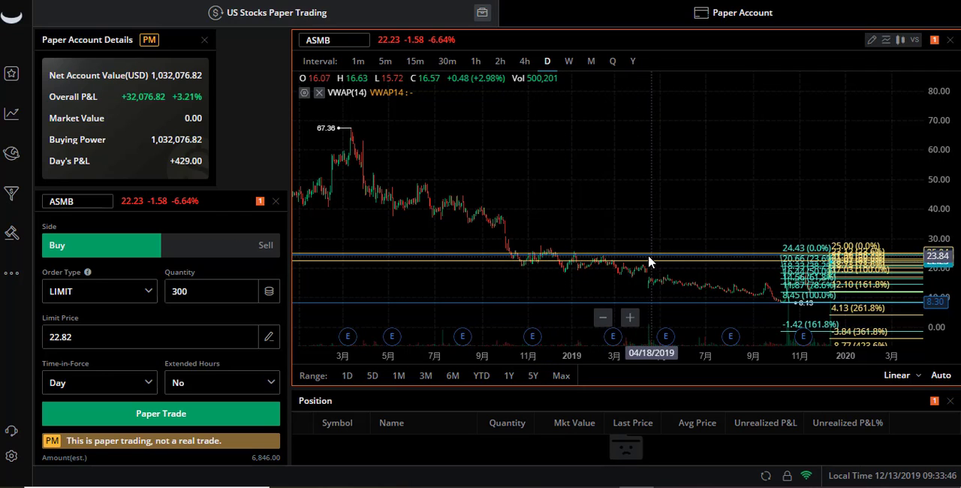
{"action": "mouse_move", "coordinate": [645, 262]}
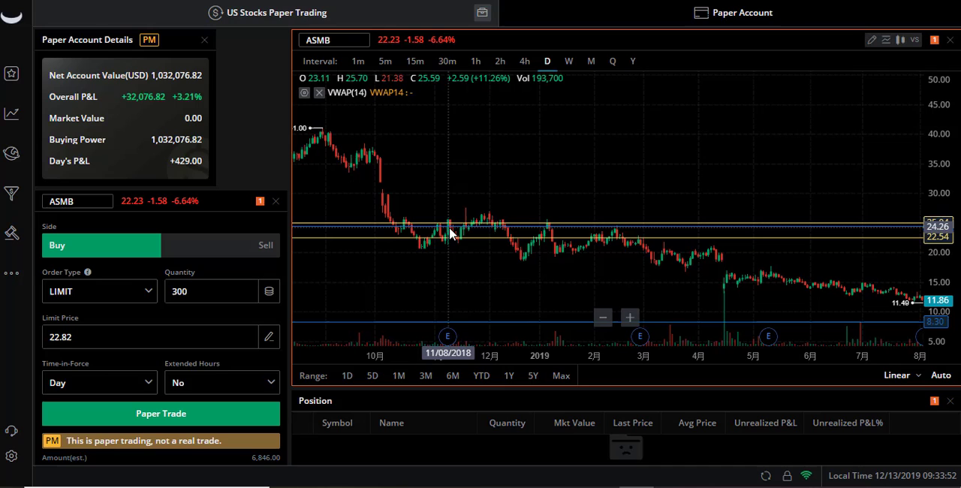
{"action": "mouse_move", "coordinate": [511, 233]}
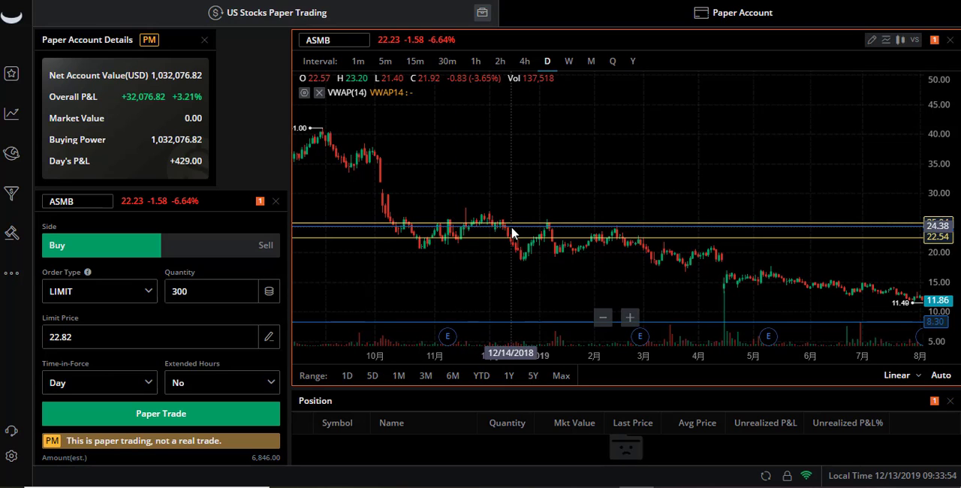
{"action": "mouse_move", "coordinate": [547, 229]}
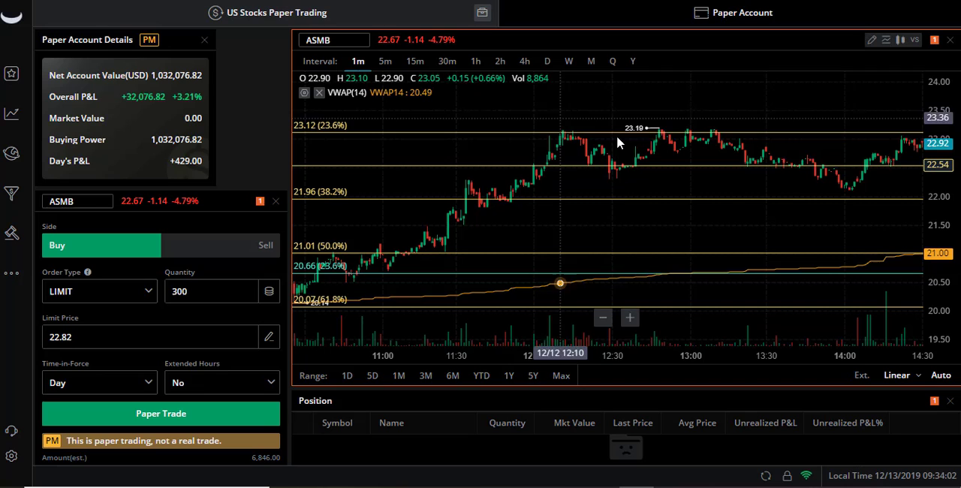
{"action": "mouse_move", "coordinate": [388, 109]}
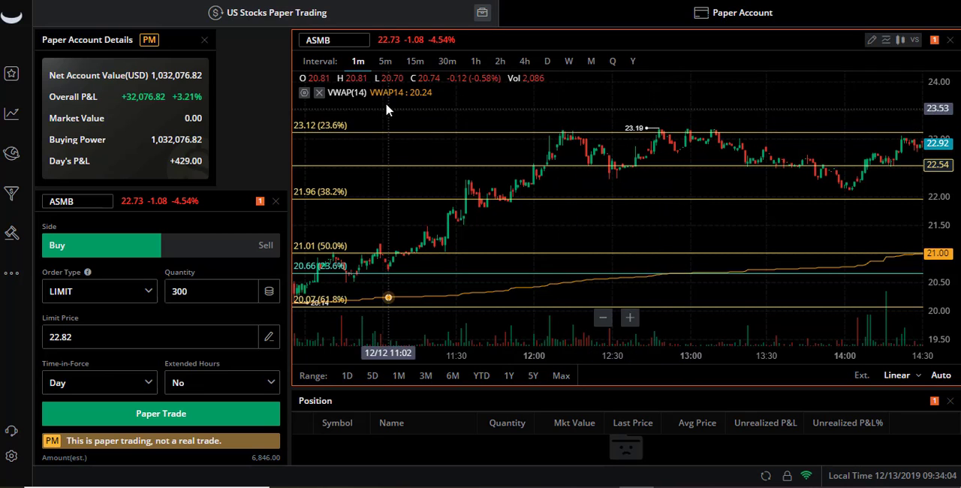
{"action": "left_click", "coordinate": [547, 61]}
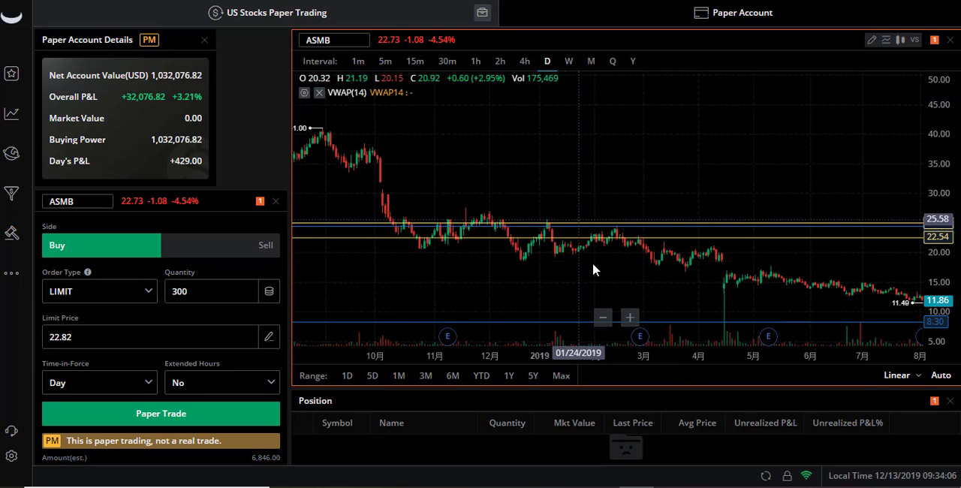
{"action": "mouse_move", "coordinate": [500, 227]}
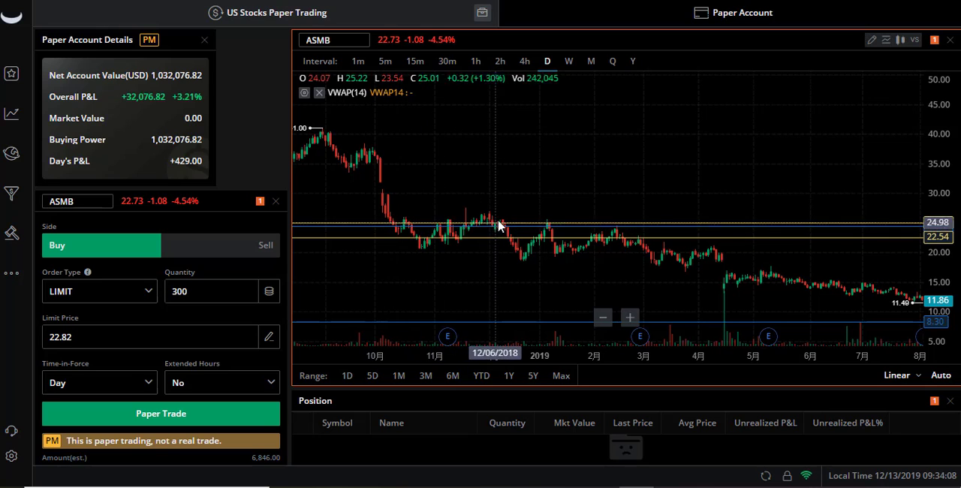
{"action": "mouse_move", "coordinate": [544, 229]}
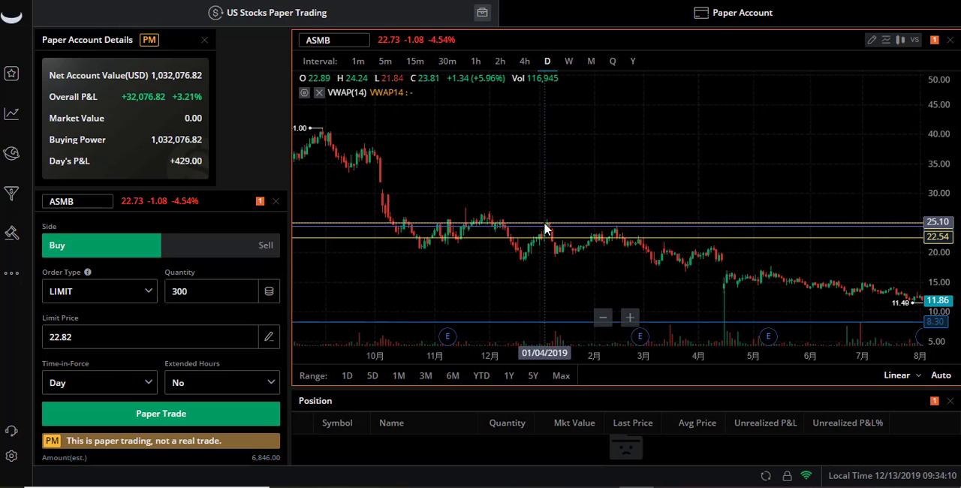
{"action": "mouse_move", "coordinate": [496, 229]}
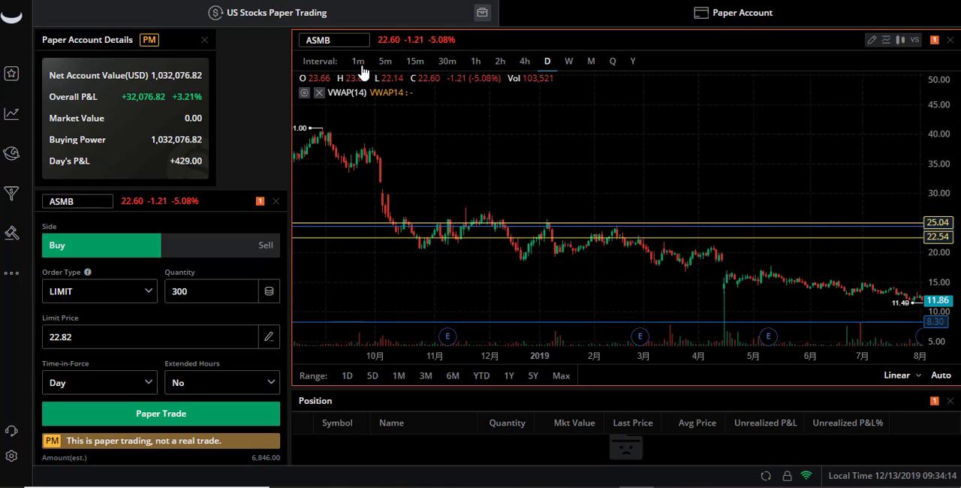
Set the ASMB chart interval to 1m to see the Fibonacci levels.
{"action": "left_click", "coordinate": [357, 61]}
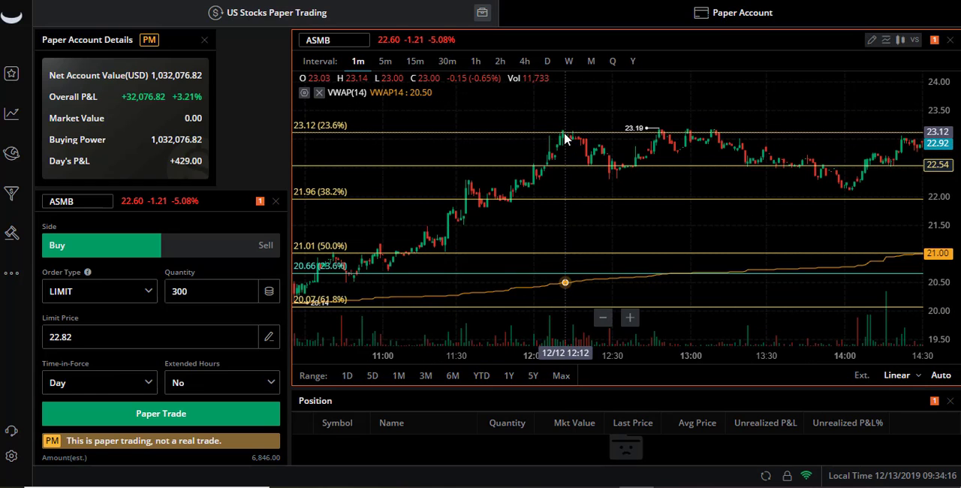
{"action": "mouse_move", "coordinate": [690, 140]}
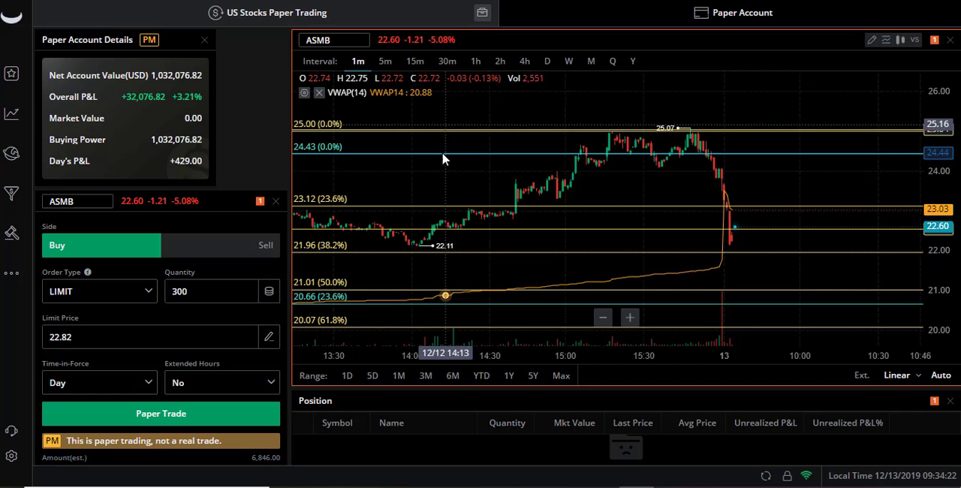
{"action": "mouse_move", "coordinate": [608, 136]}
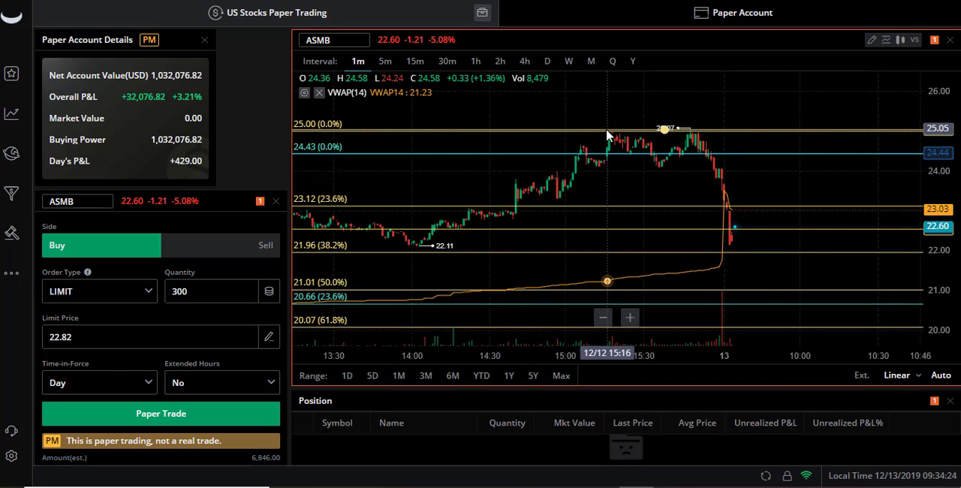
{"action": "mouse_move", "coordinate": [690, 143]}
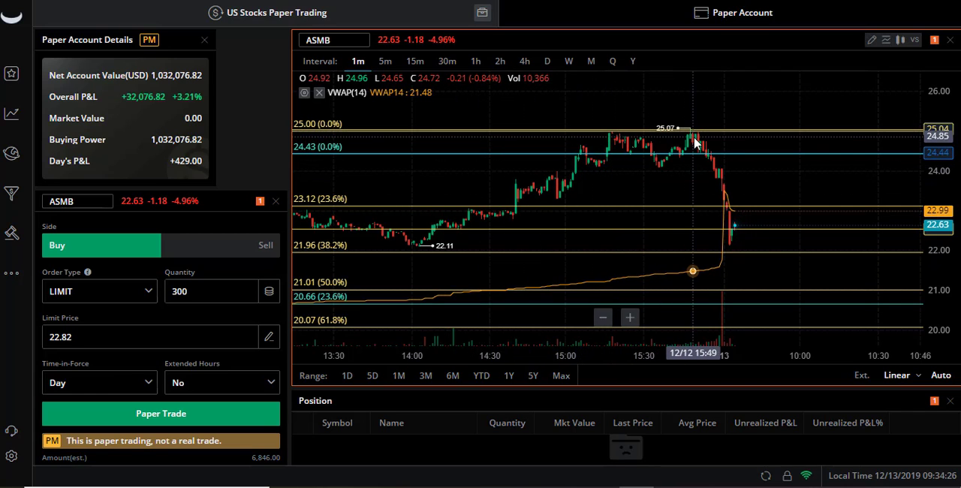
{"action": "mouse_move", "coordinate": [701, 134]}
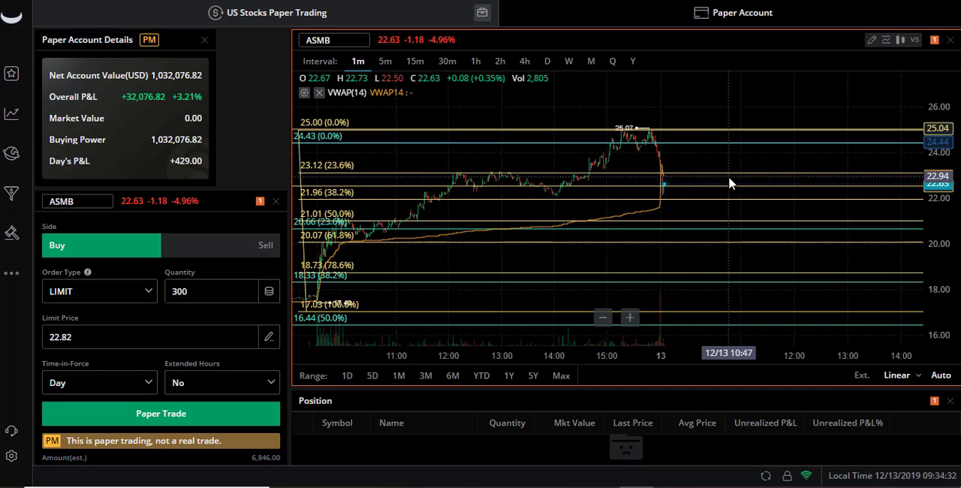
{"action": "mouse_move", "coordinate": [729, 184]}
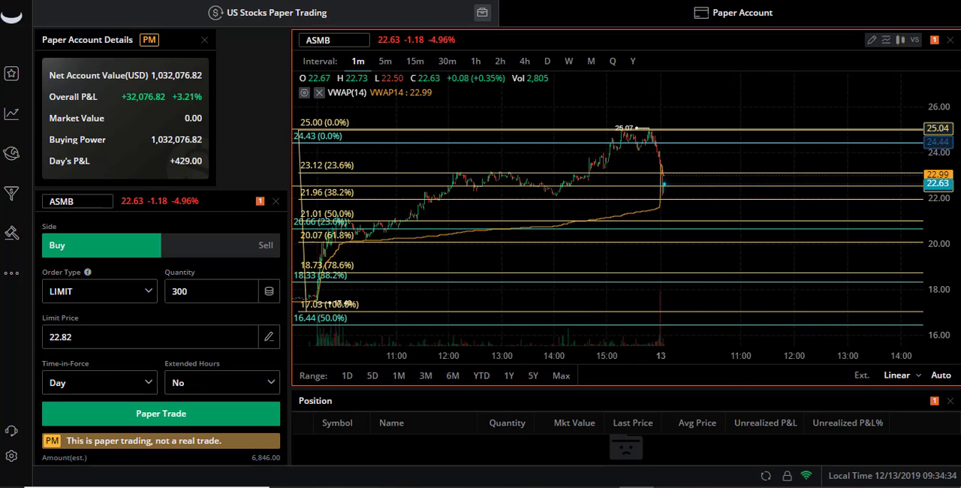
{"action": "mouse_move", "coordinate": [406, 238]}
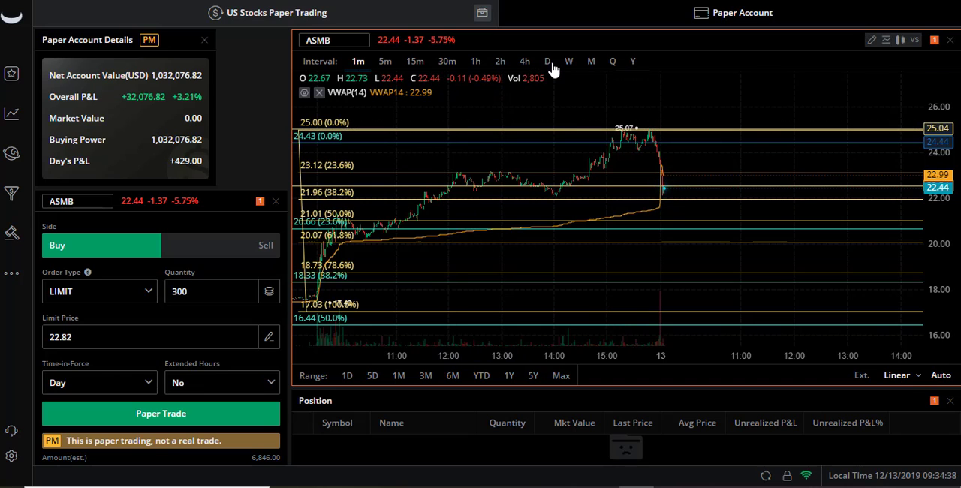
{"action": "mouse_move", "coordinate": [548, 61]}
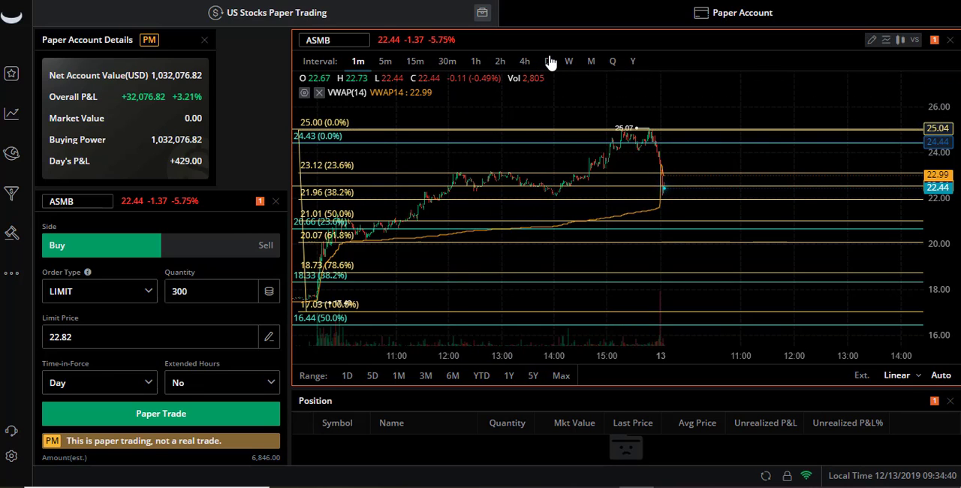
{"action": "left_click", "coordinate": [548, 61]}
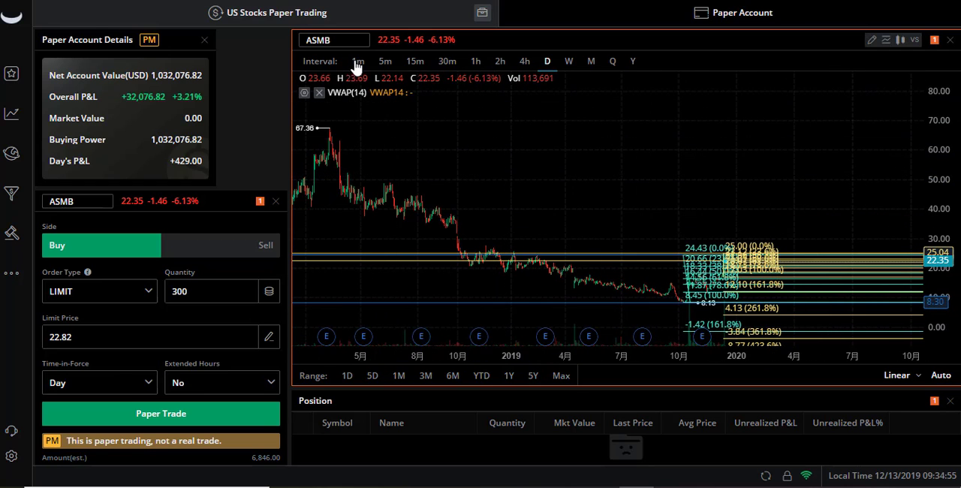
{"action": "left_click", "coordinate": [358, 61]}
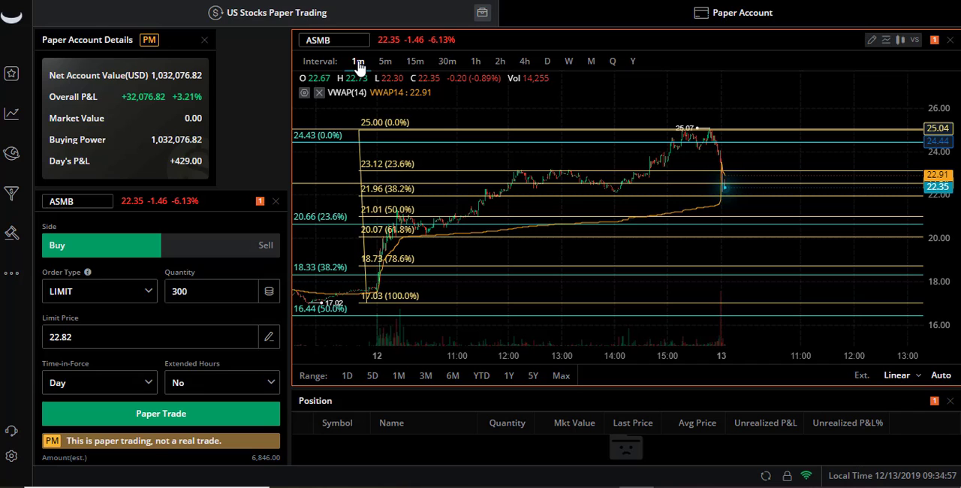
{"action": "mouse_move", "coordinate": [479, 126]}
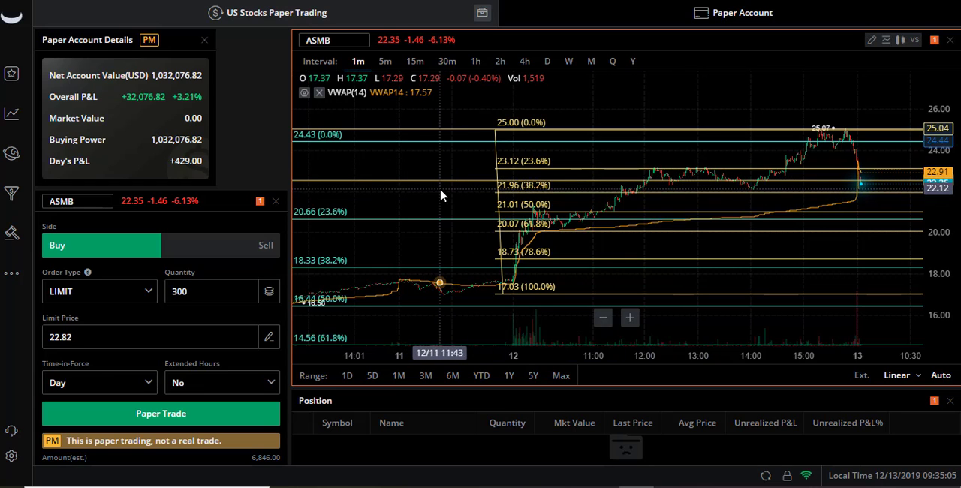
{"action": "mouse_move", "coordinate": [720, 105]}
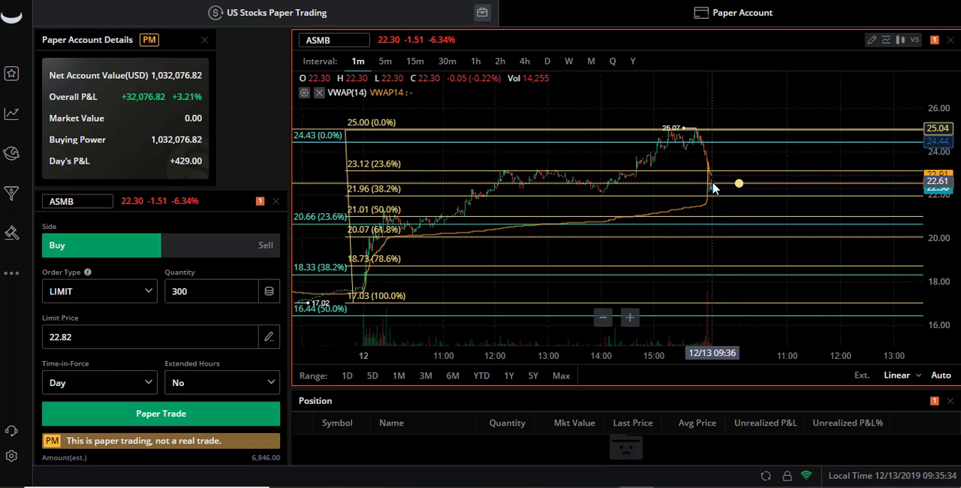
{"action": "mouse_move", "coordinate": [614, 189]}
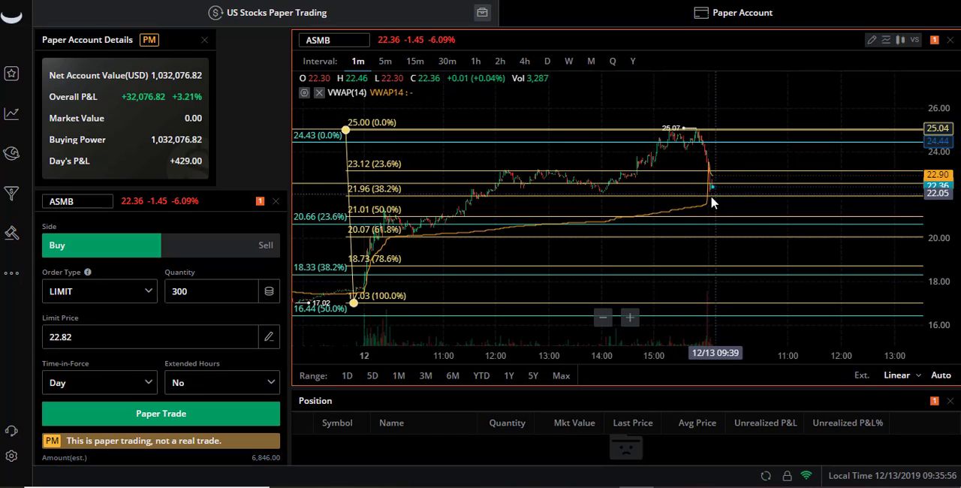
{"action": "mouse_move", "coordinate": [723, 205]}
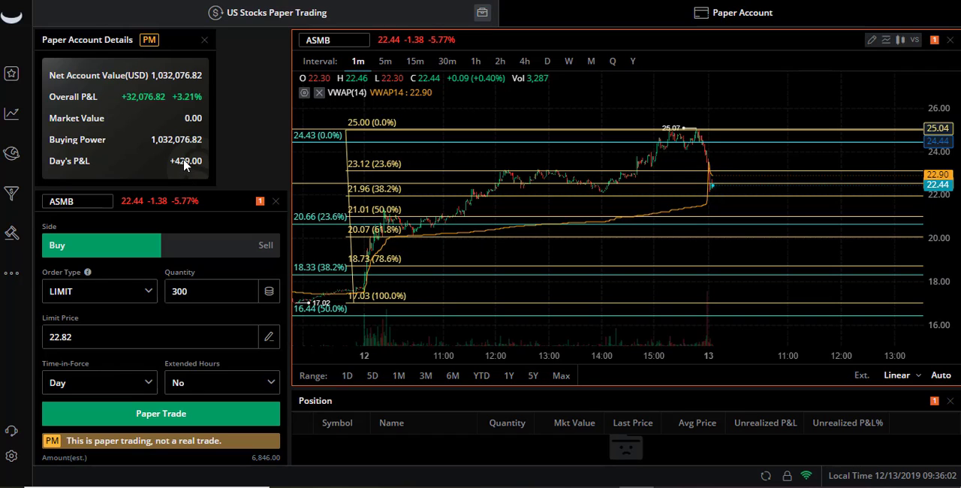
{"action": "mouse_move", "coordinate": [187, 170]}
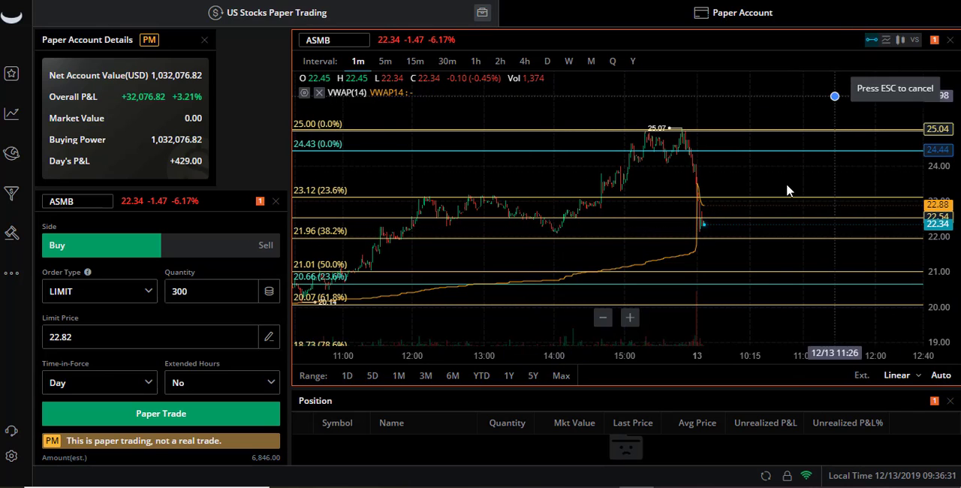
{"action": "mouse_move", "coordinate": [763, 233]}
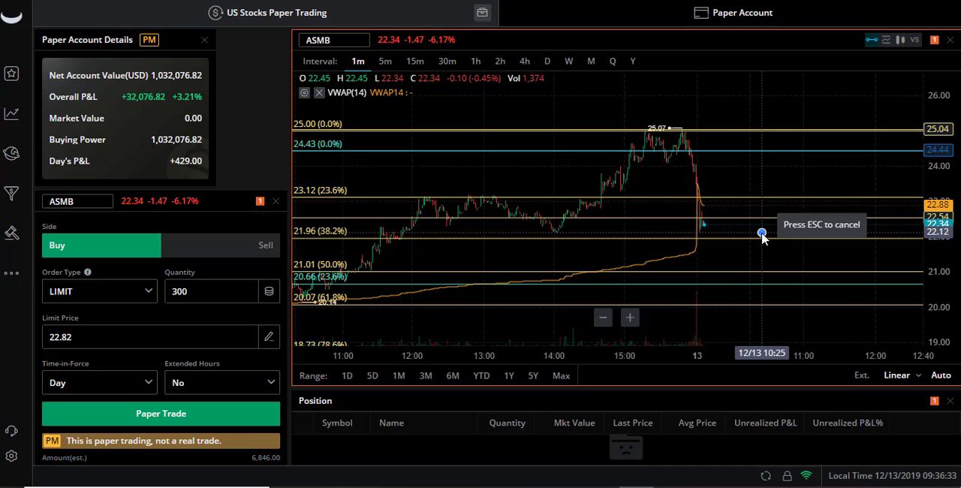
Place a horizontal line at about 22.14 and colour it red.
{"action": "left_click", "coordinate": [762, 233]}
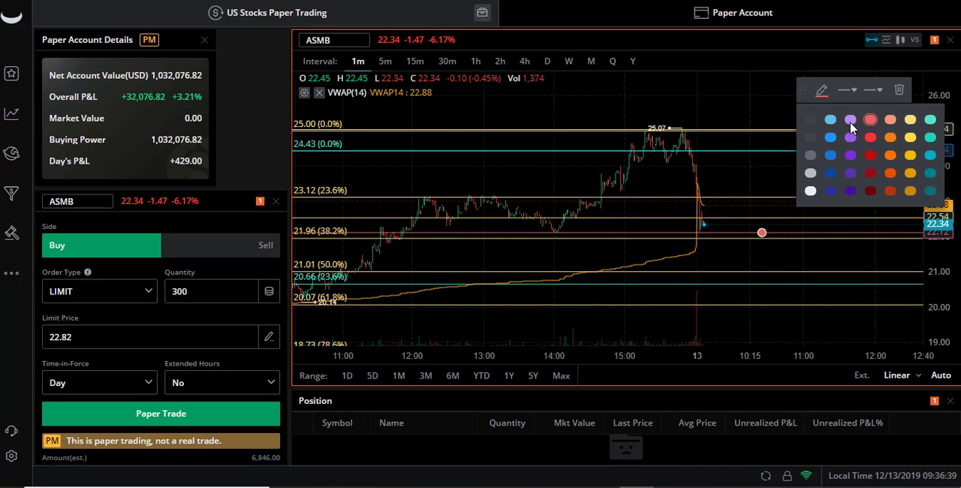
{"action": "left_click", "coordinate": [847, 90]}
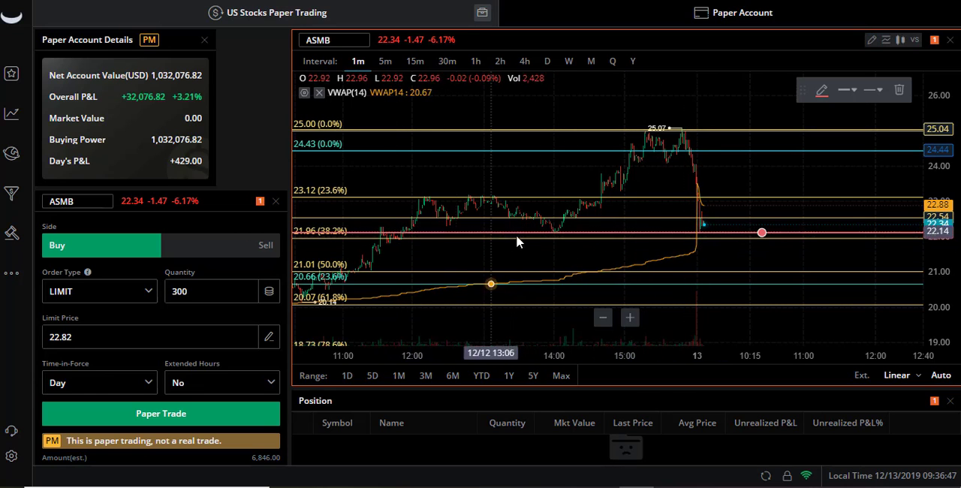
{"action": "mouse_move", "coordinate": [565, 245]}
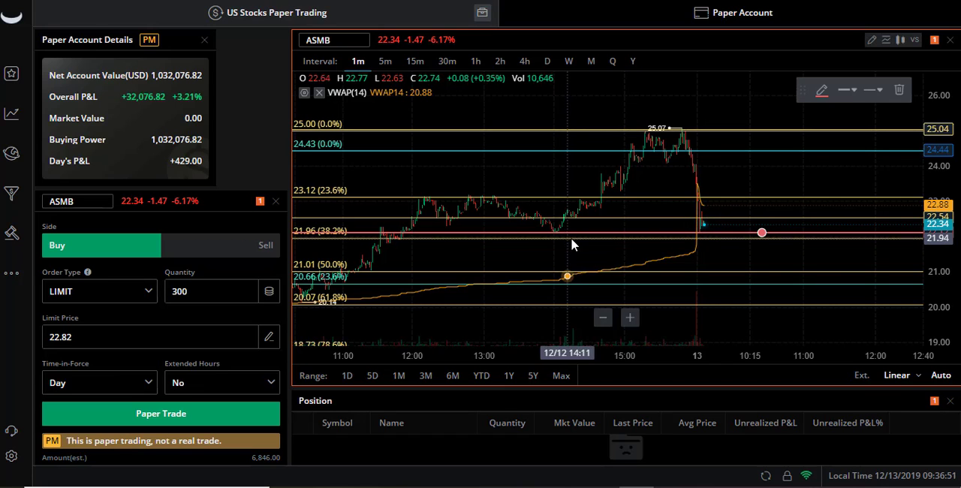
{"action": "mouse_move", "coordinate": [581, 240]}
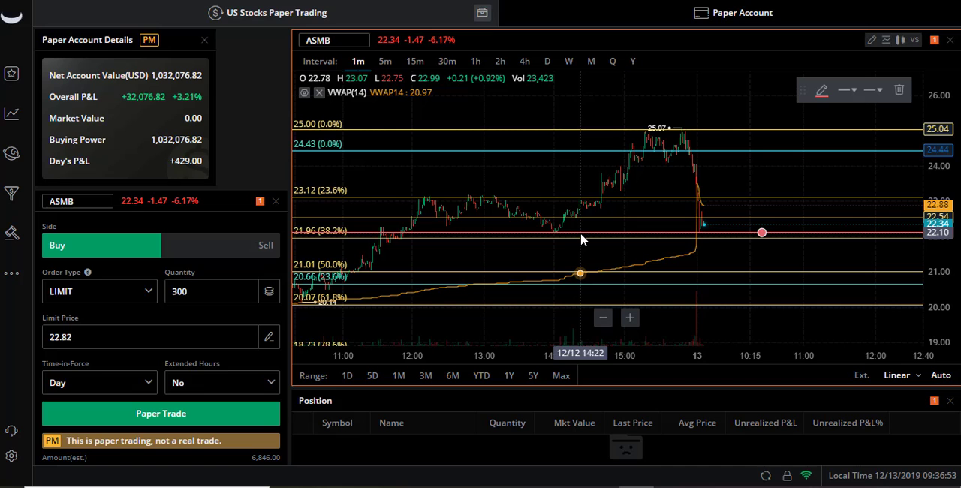
{"action": "mouse_move", "coordinate": [615, 248]}
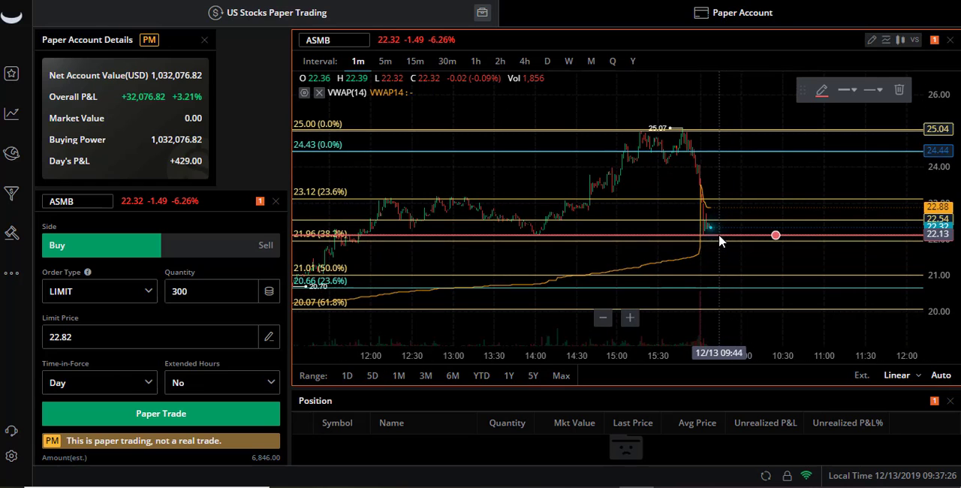
{"action": "mouse_move", "coordinate": [758, 212]}
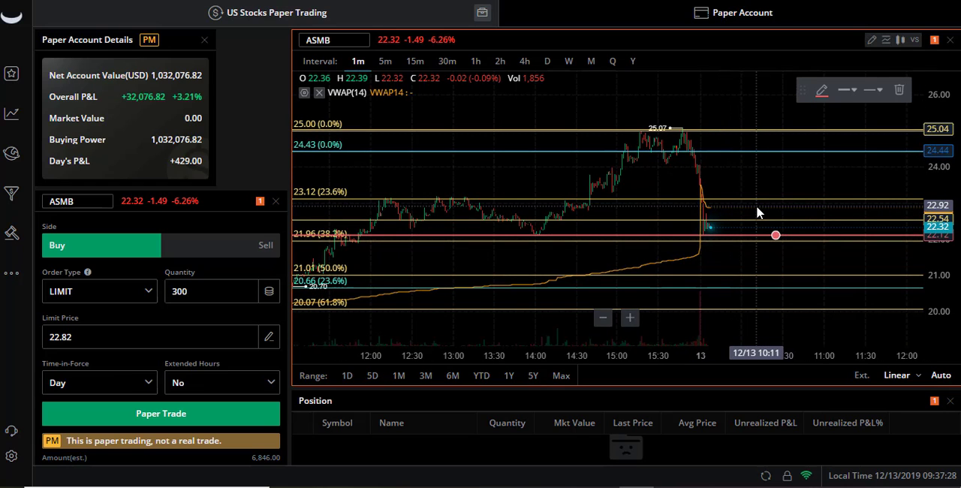
{"action": "mouse_move", "coordinate": [712, 276]}
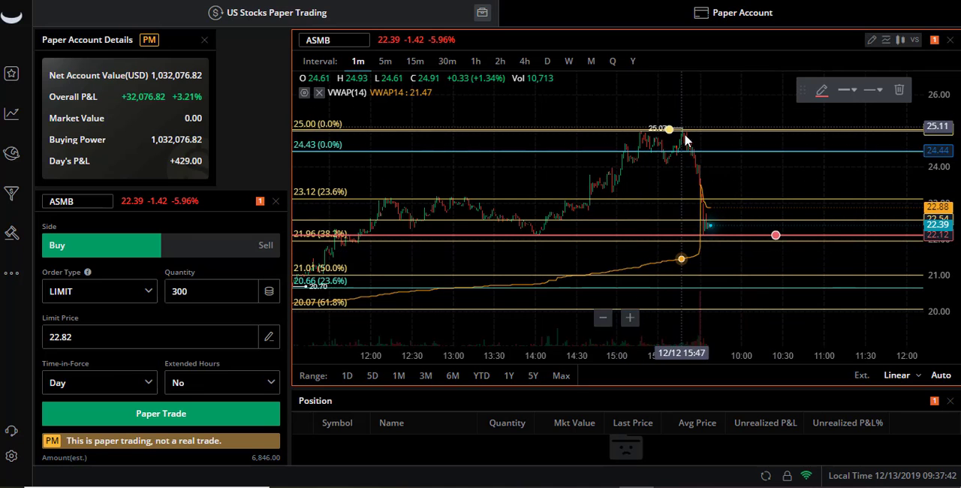
{"action": "mouse_move", "coordinate": [674, 150]}
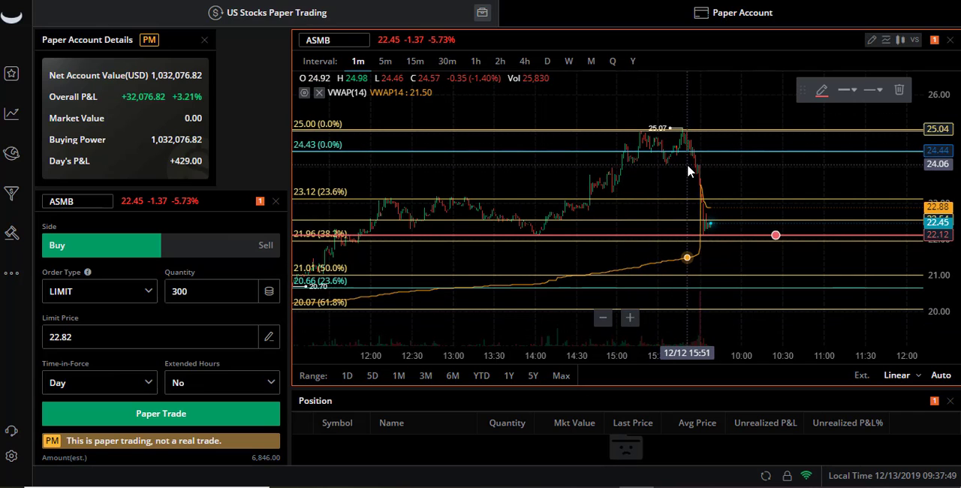
{"action": "mouse_move", "coordinate": [698, 183]}
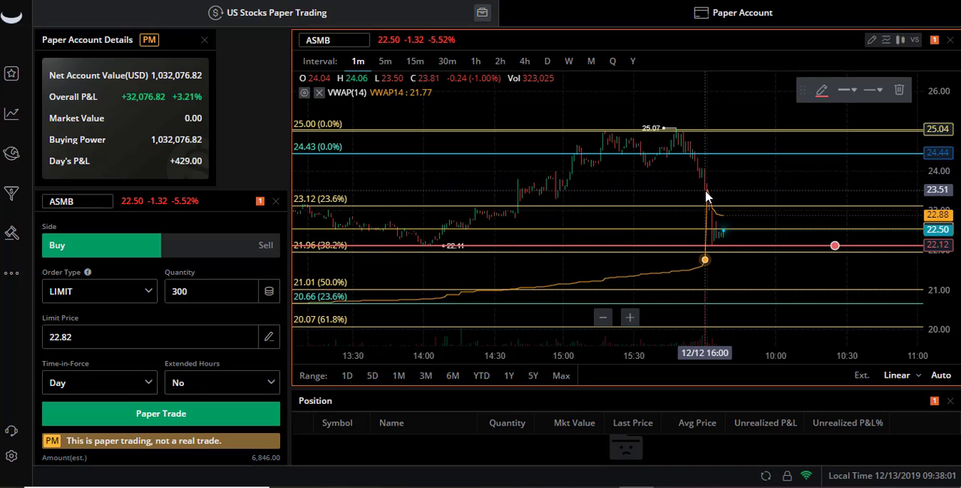
{"action": "mouse_move", "coordinate": [709, 188]}
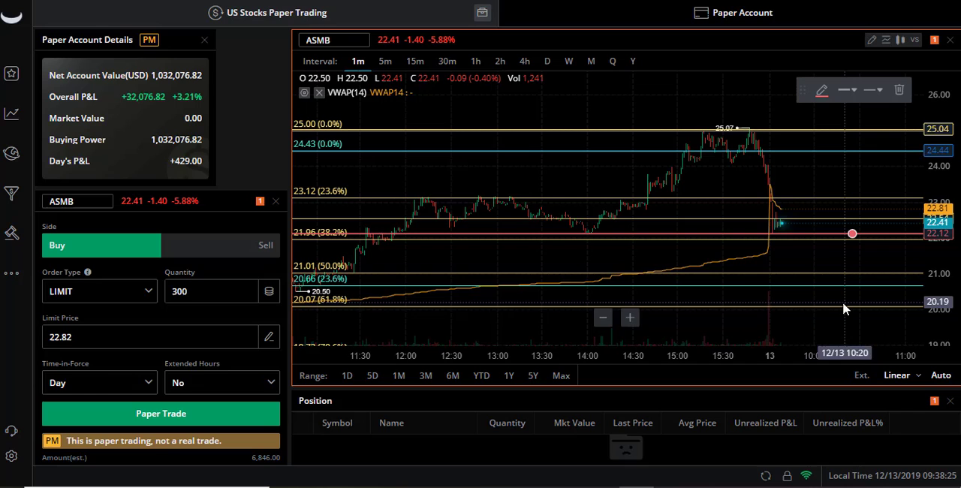
{"action": "mouse_move", "coordinate": [809, 238]}
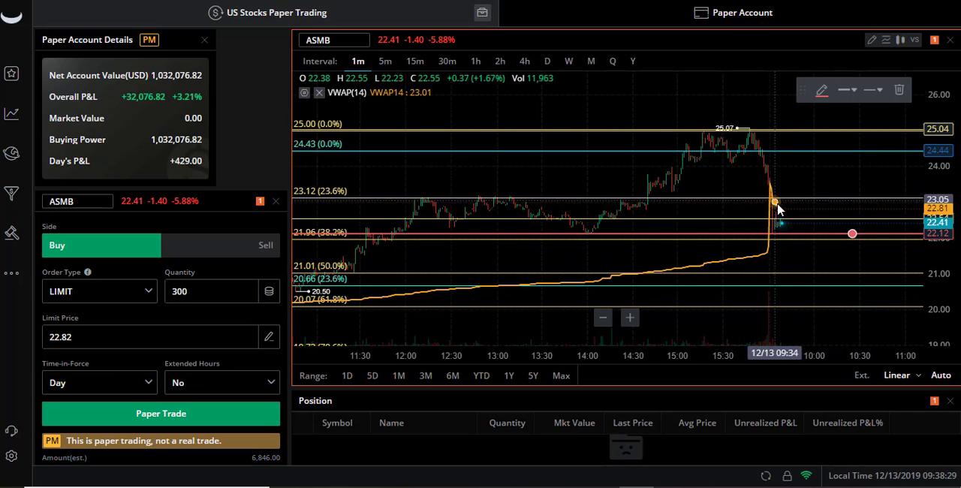
{"action": "mouse_move", "coordinate": [791, 212]}
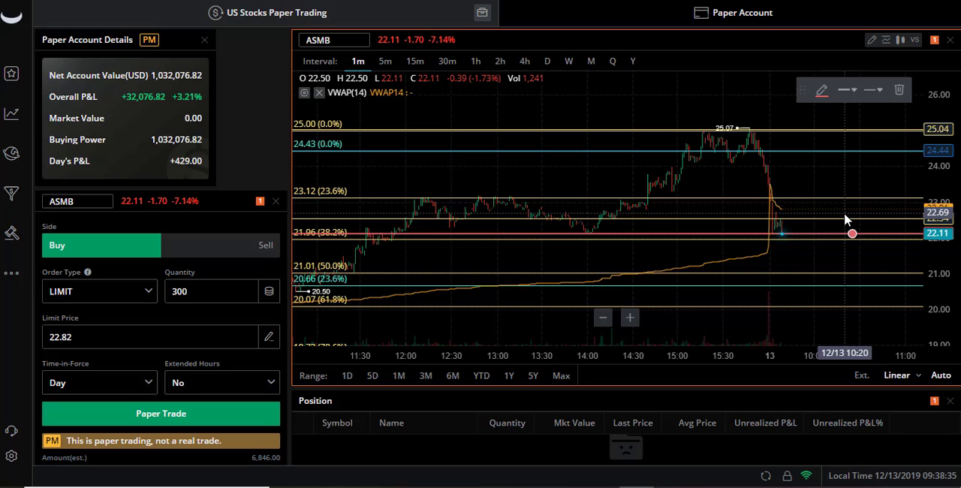
{"action": "mouse_move", "coordinate": [817, 245]}
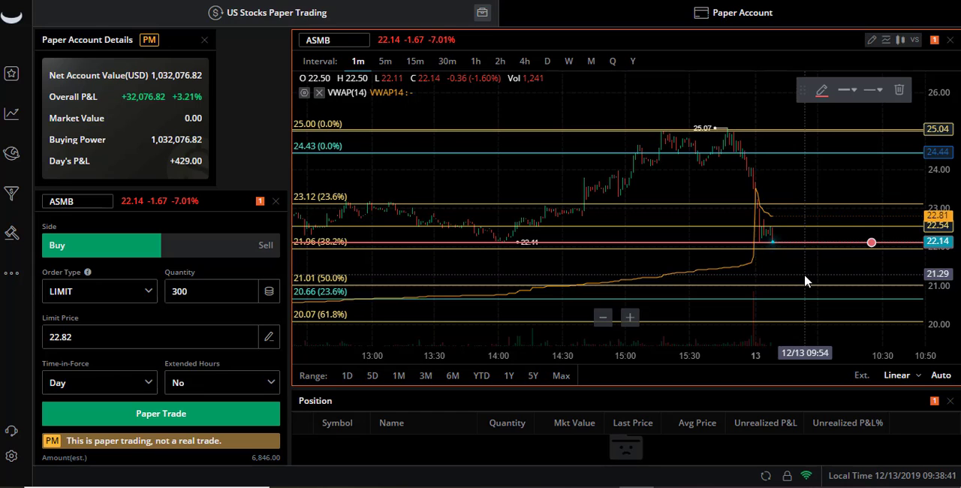
{"action": "mouse_move", "coordinate": [305, 253]}
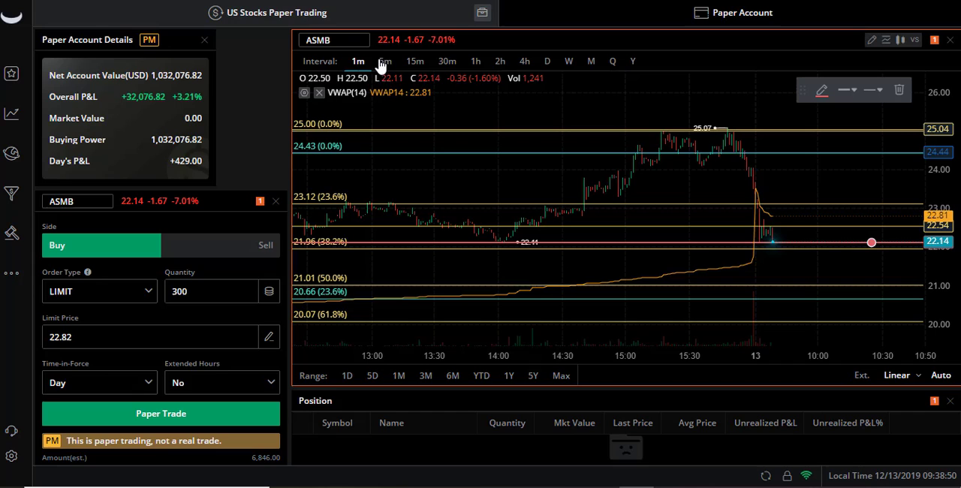
{"action": "mouse_move", "coordinate": [522, 173]}
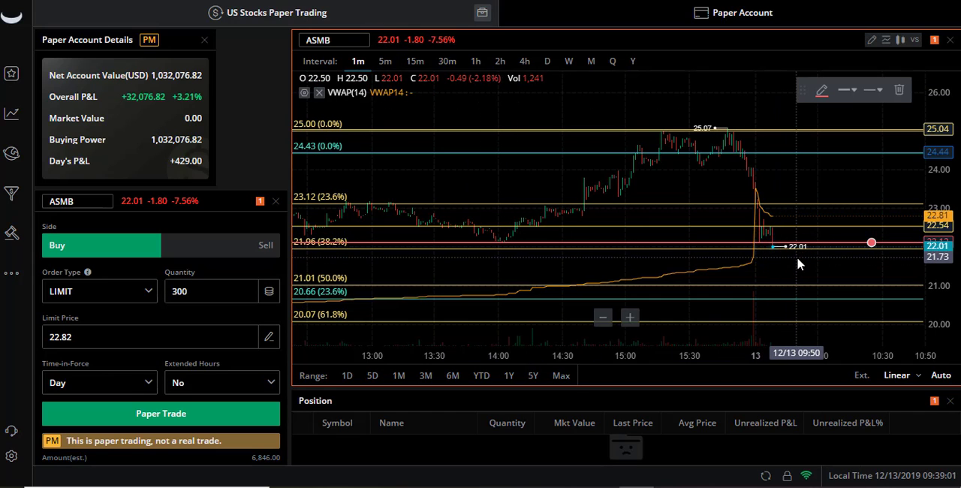
{"action": "mouse_move", "coordinate": [796, 270]}
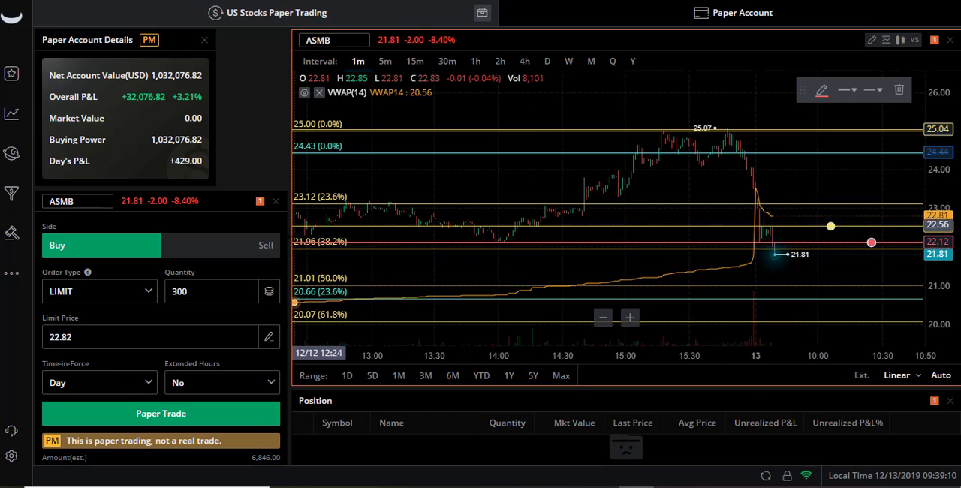
{"action": "mouse_move", "coordinate": [795, 272]}
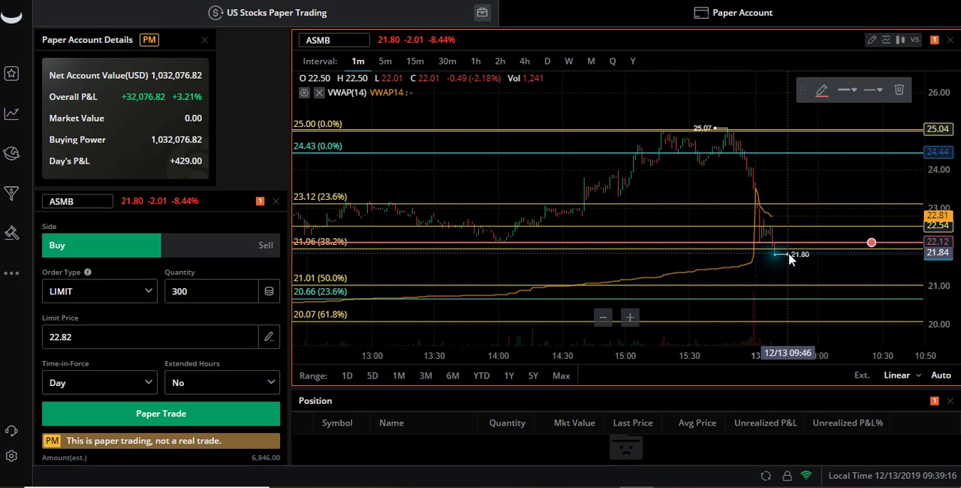
{"action": "mouse_move", "coordinate": [809, 267]}
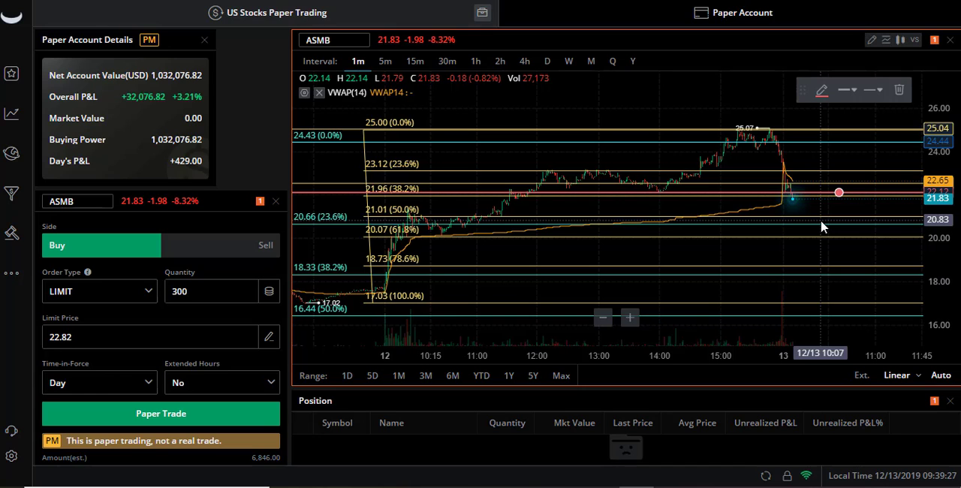
{"action": "mouse_move", "coordinate": [817, 222]}
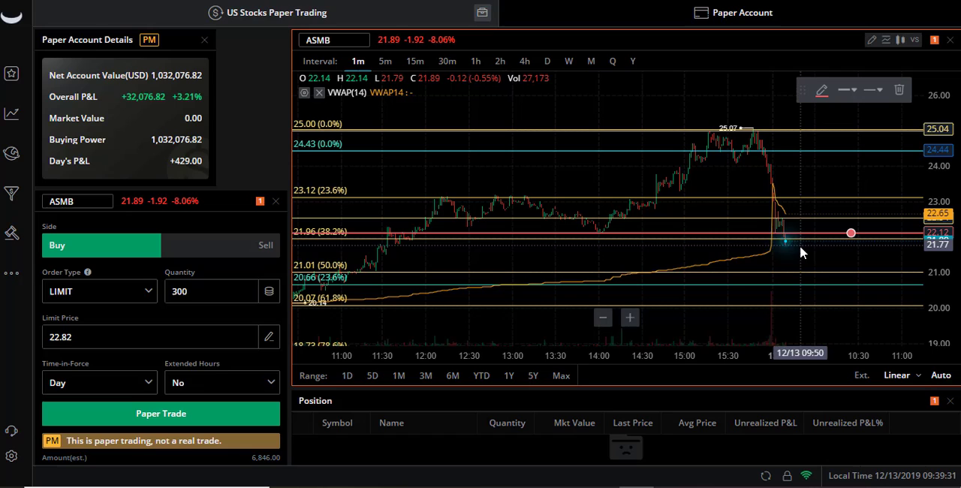
{"action": "mouse_move", "coordinate": [796, 249]}
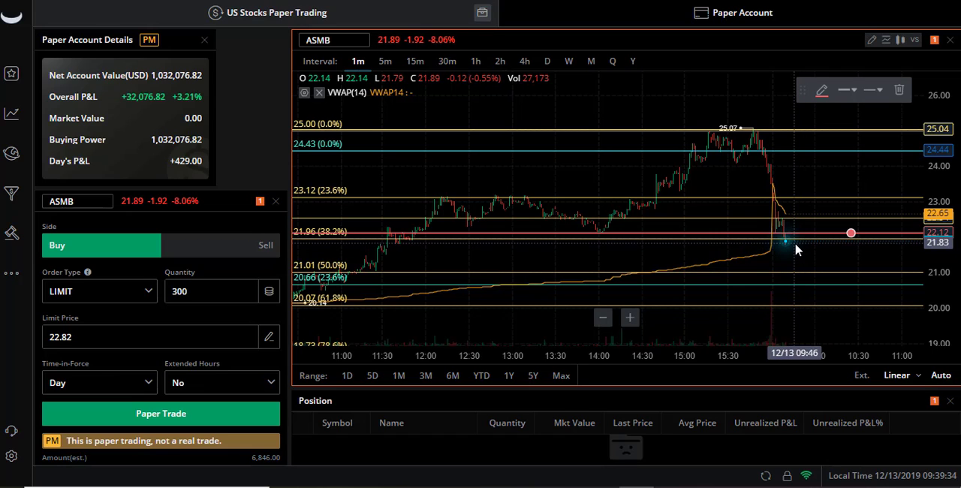
{"action": "mouse_move", "coordinate": [798, 244]}
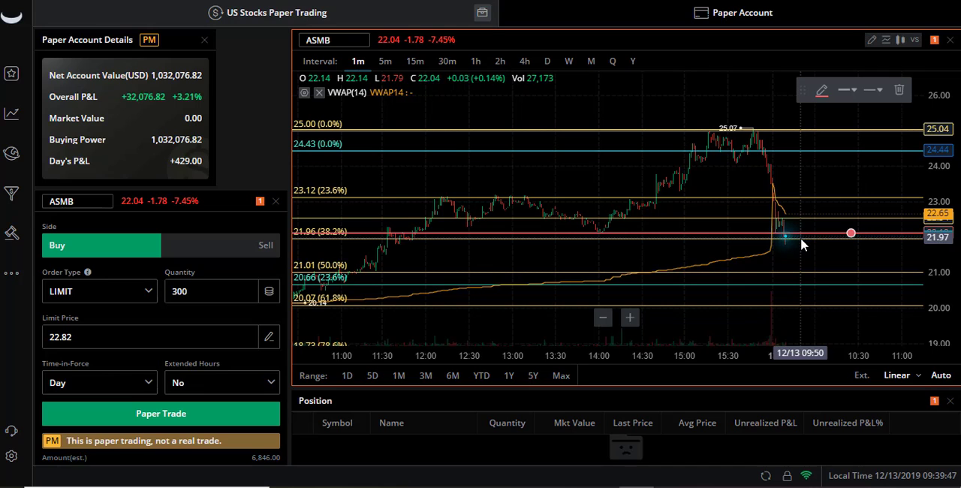
{"action": "mouse_move", "coordinate": [792, 246]}
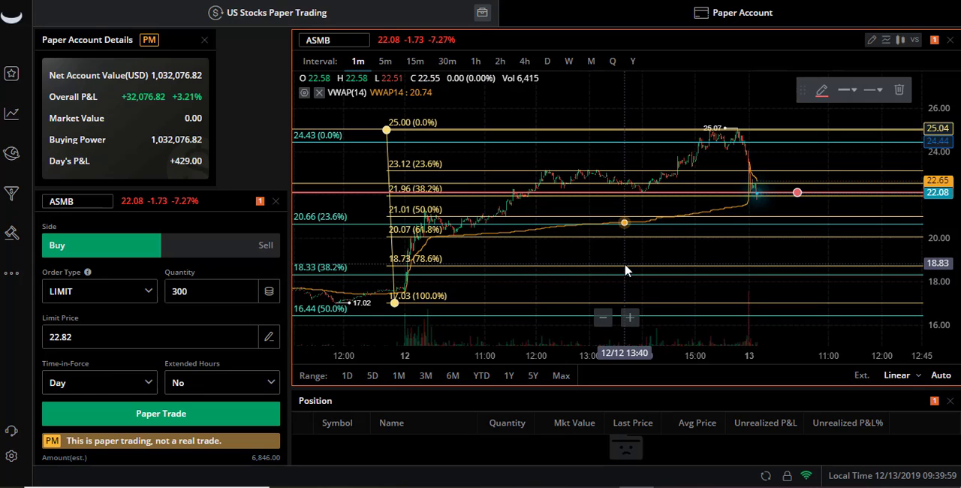
{"action": "mouse_move", "coordinate": [717, 145]}
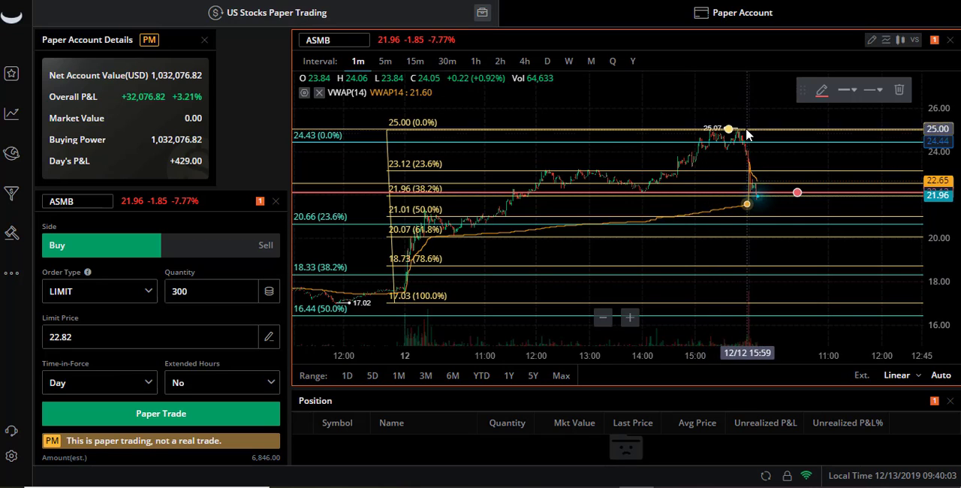
{"action": "mouse_move", "coordinate": [721, 137]}
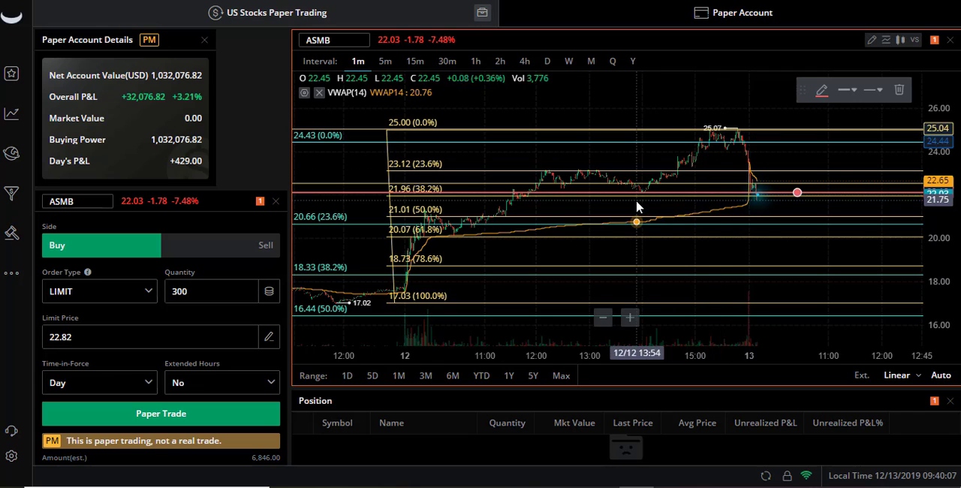
{"action": "mouse_move", "coordinate": [396, 314]}
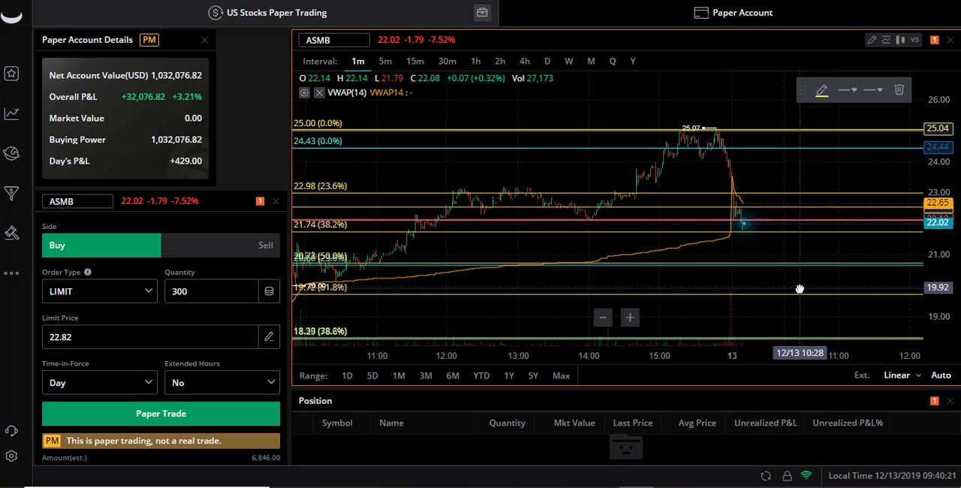
{"action": "mouse_move", "coordinate": [758, 236]}
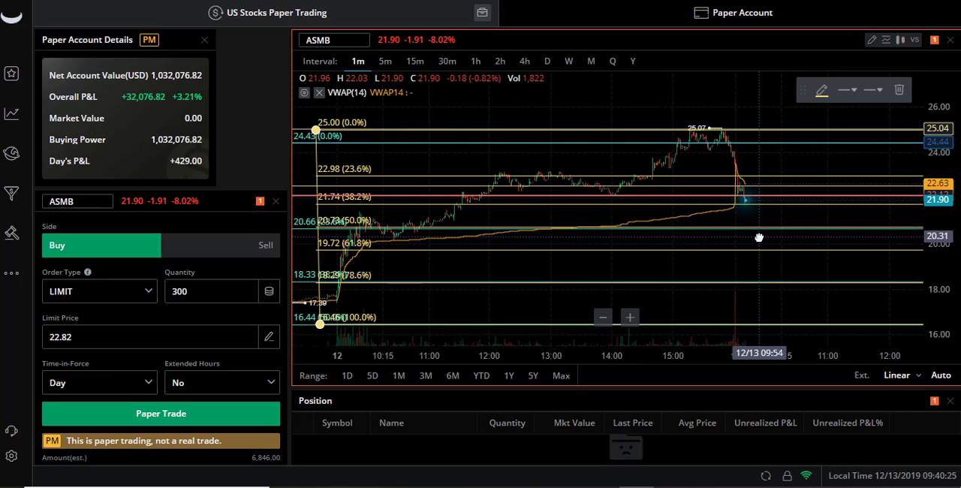
{"action": "mouse_move", "coordinate": [825, 235]}
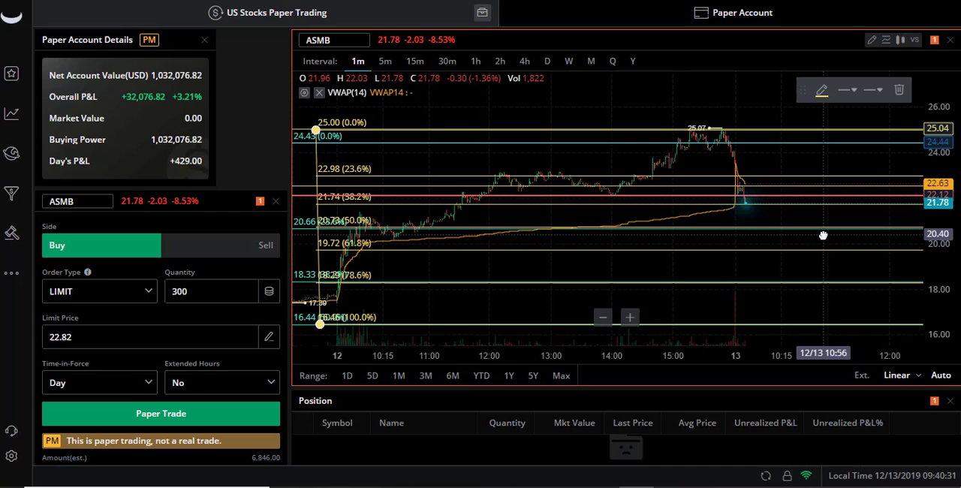
{"action": "mouse_move", "coordinate": [813, 235]}
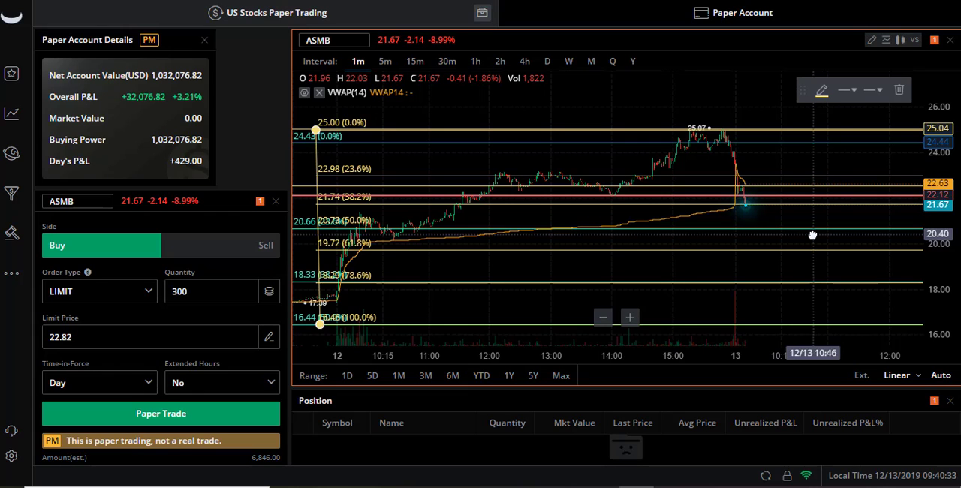
{"action": "mouse_move", "coordinate": [808, 236]}
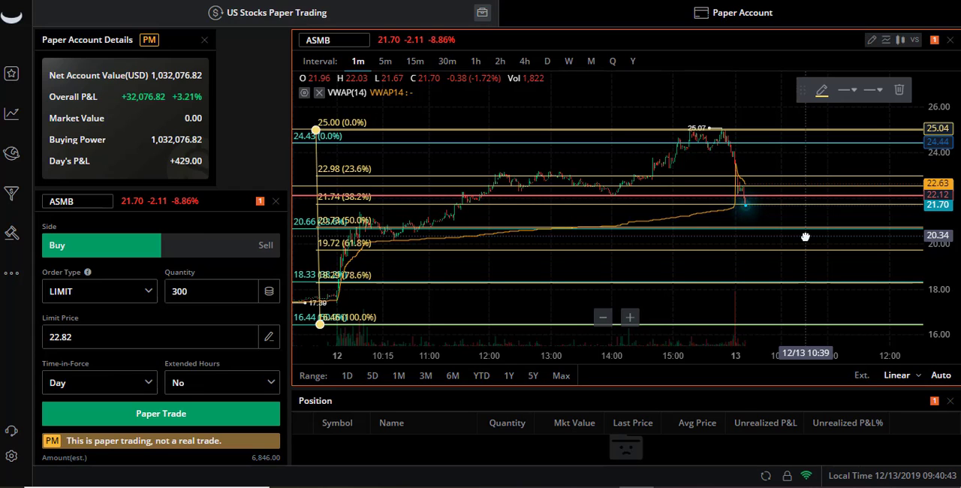
{"action": "mouse_move", "coordinate": [703, 267]}
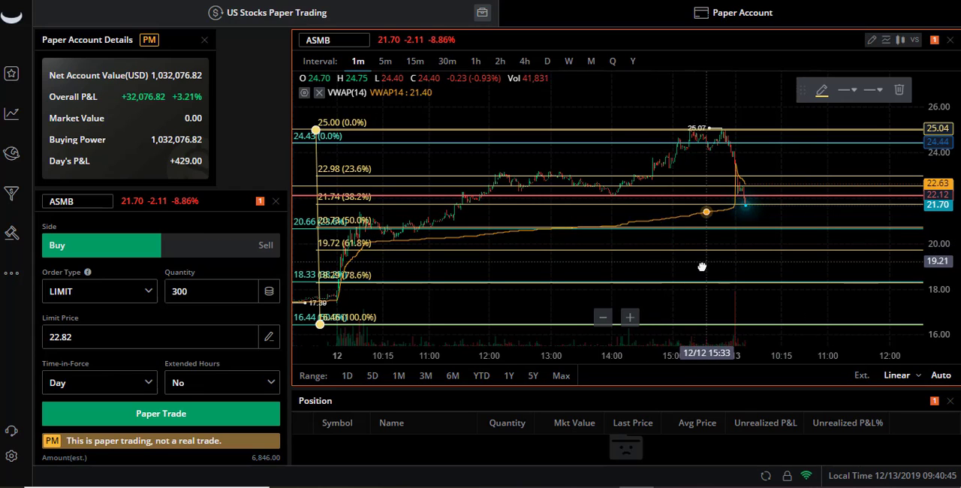